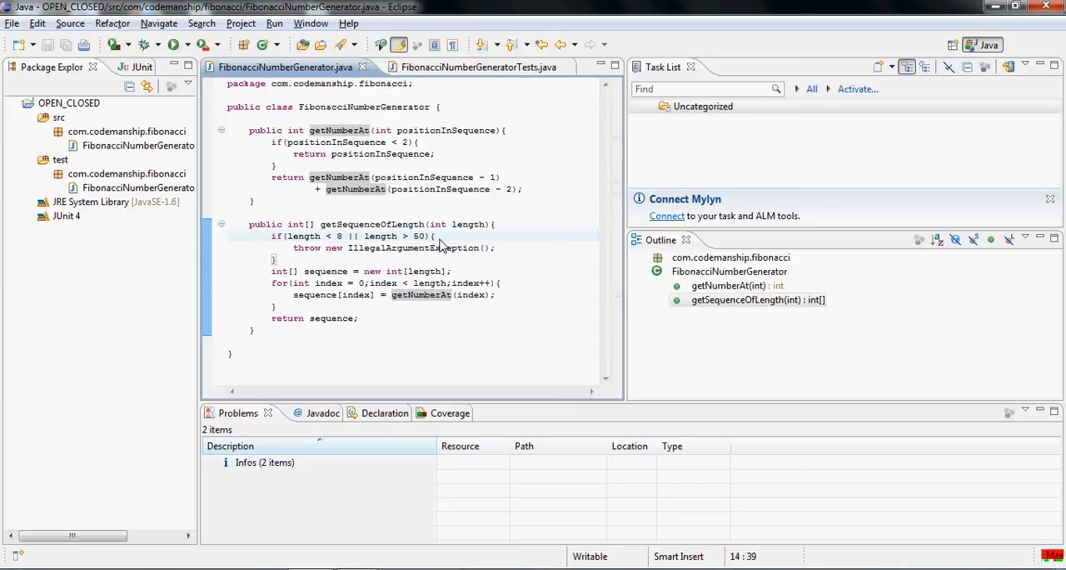
# Step: Review the FibonacciNumberGenerator code and bring up the New choices for the test package
pyautogui.click(433, 236)
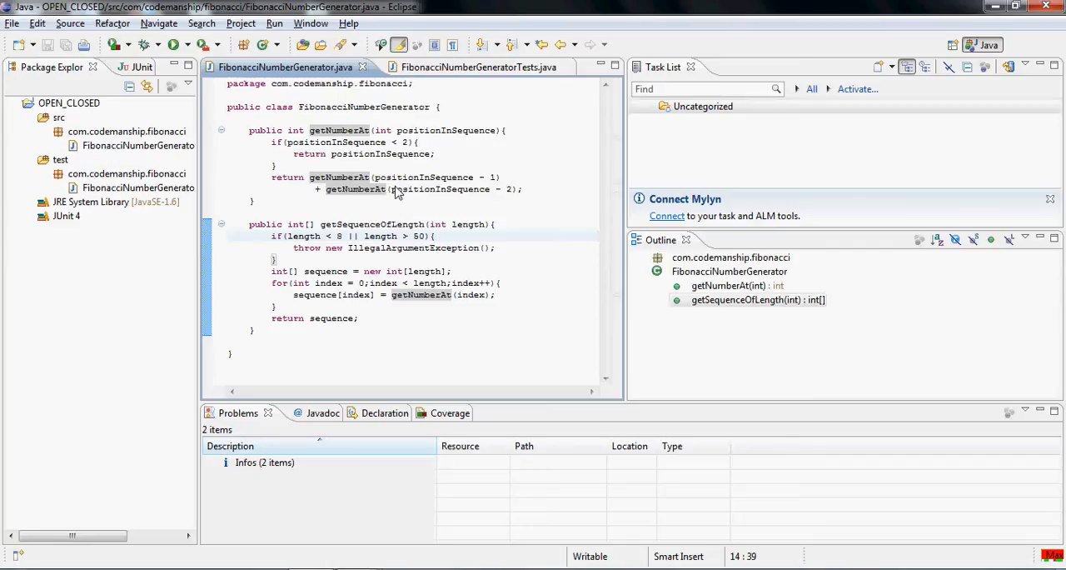
pyautogui.click(127, 174)
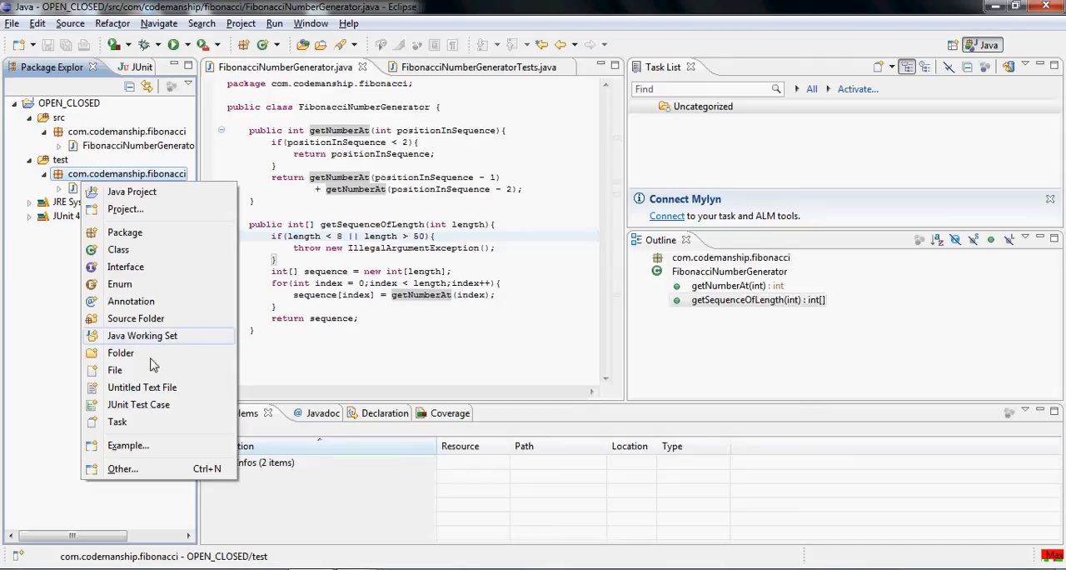
# Step: Create the JUnit test case FibonacciNumberGeneratorWithHistoryTests in com.codemanship.fibonacci
pyautogui.click(139, 403)
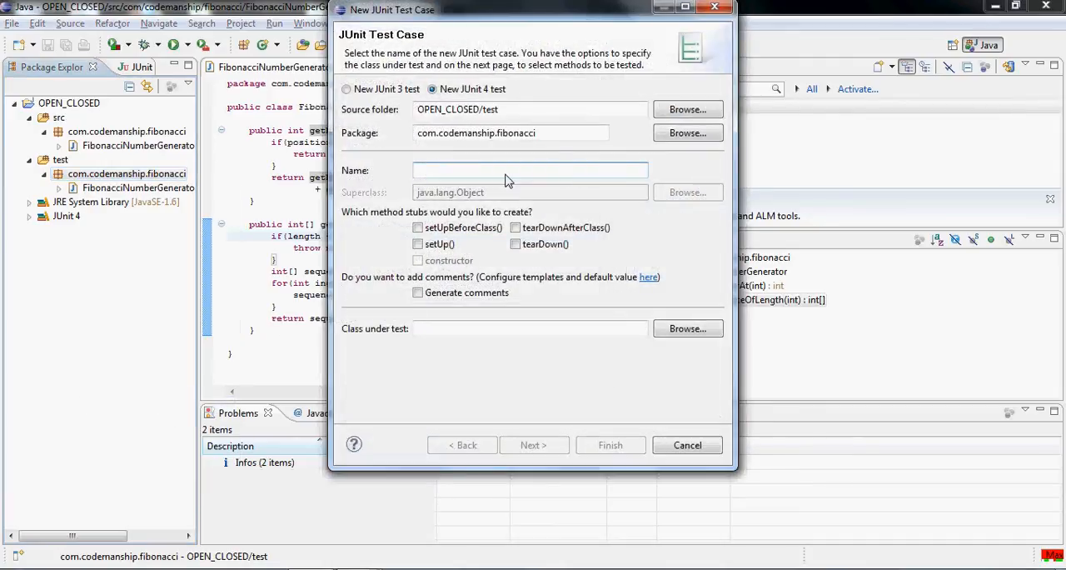
pyautogui.write('Fib')
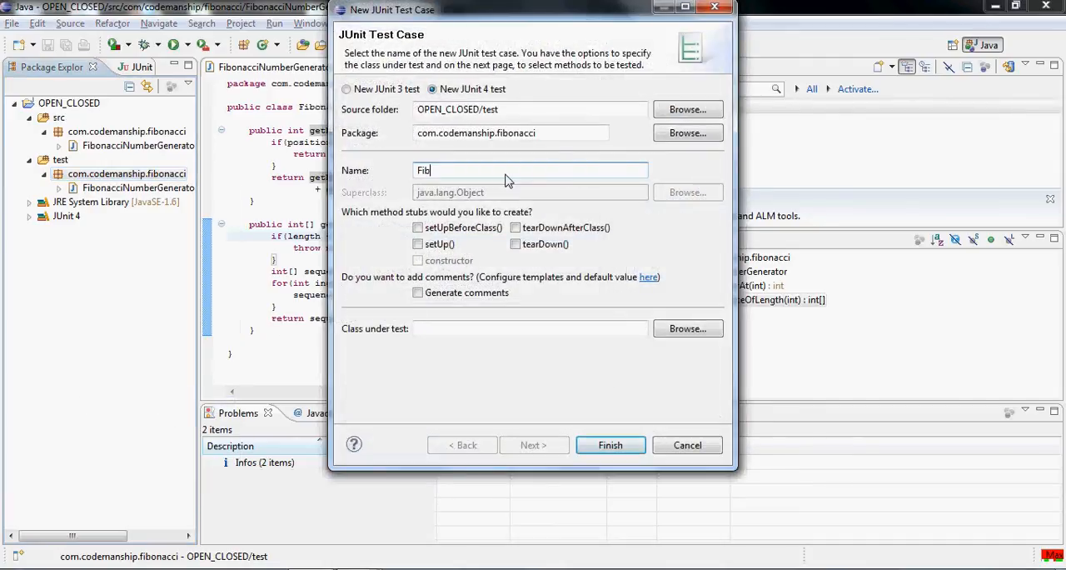
pyautogui.write('onacciNumberGenerat')
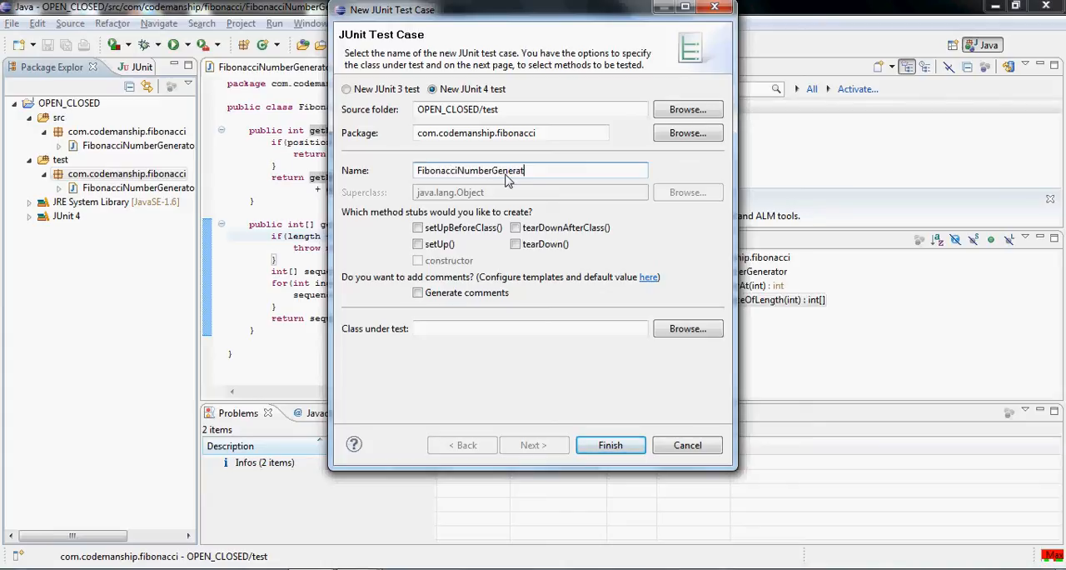
pyautogui.write('orWith')
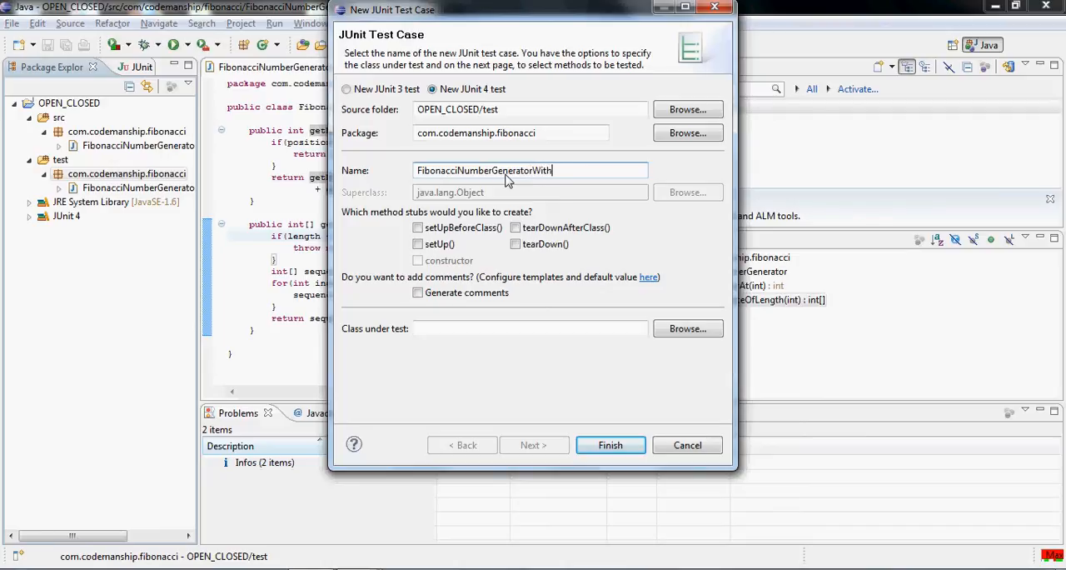
pyautogui.write('History')
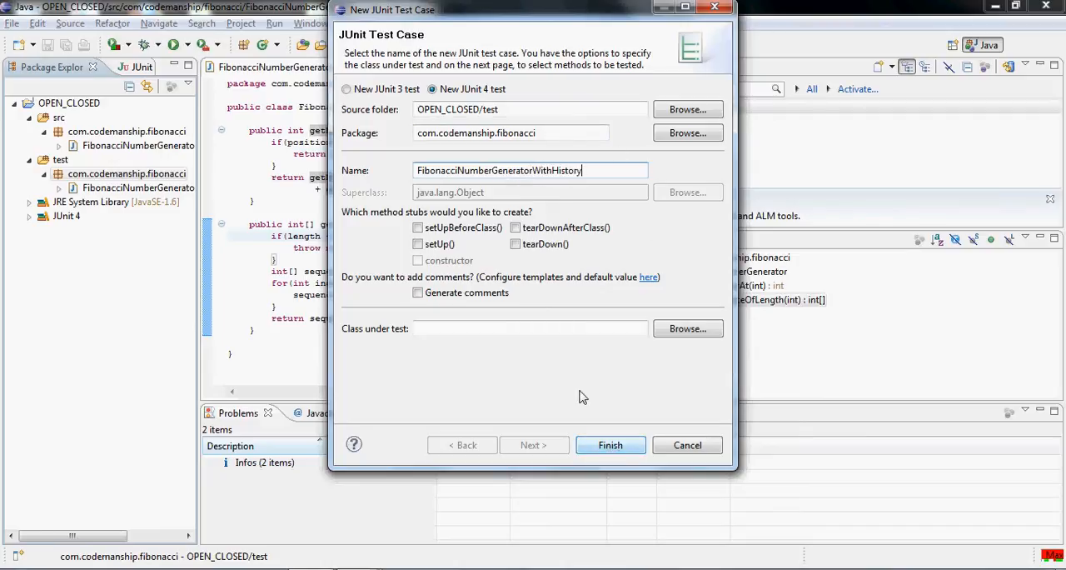
pyautogui.write('Tests')
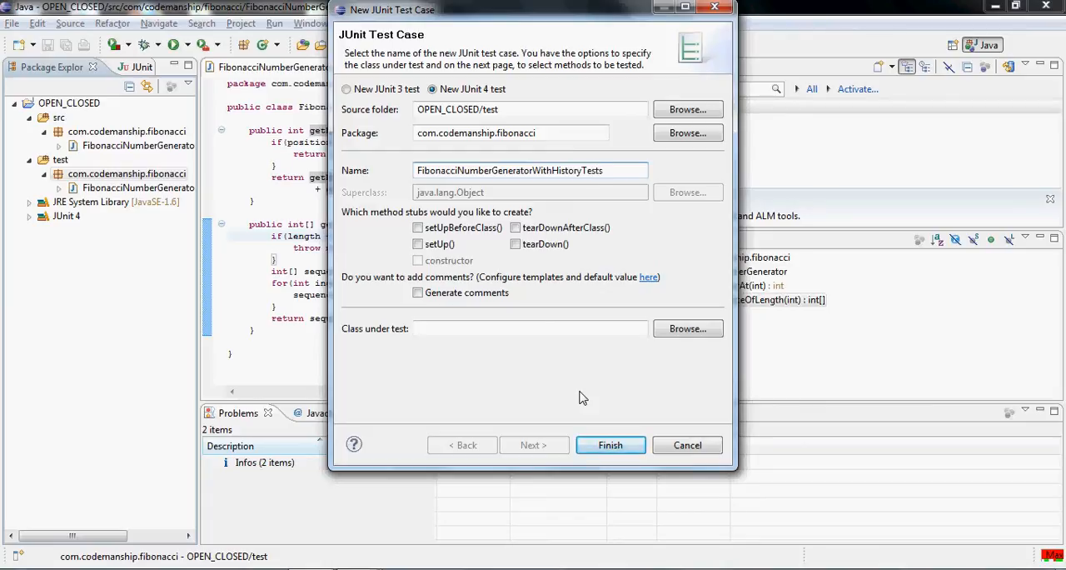
pyautogui.click(610, 443)
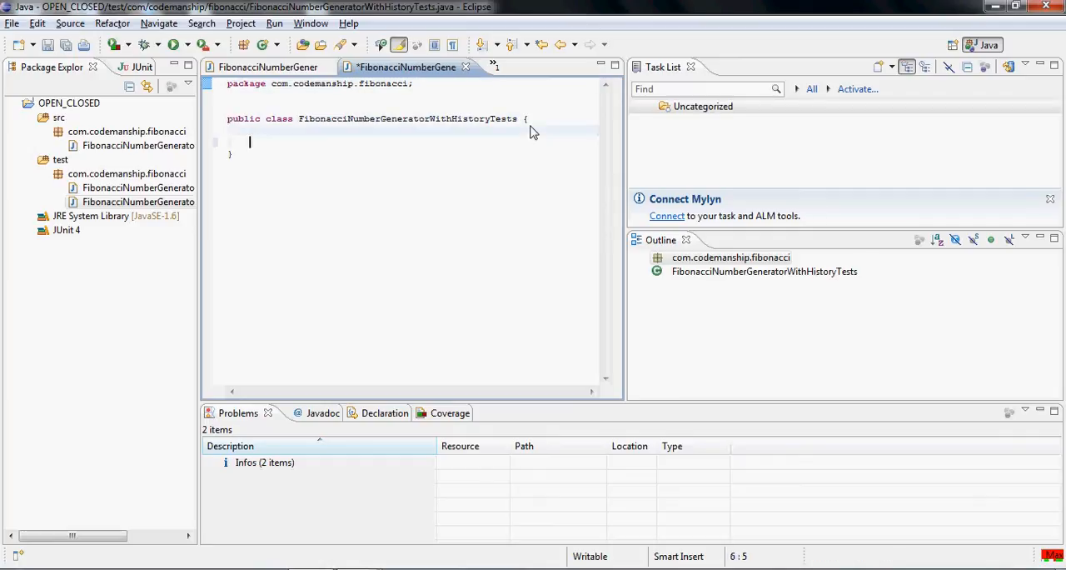
pyautogui.write('testname() throws Exception {')
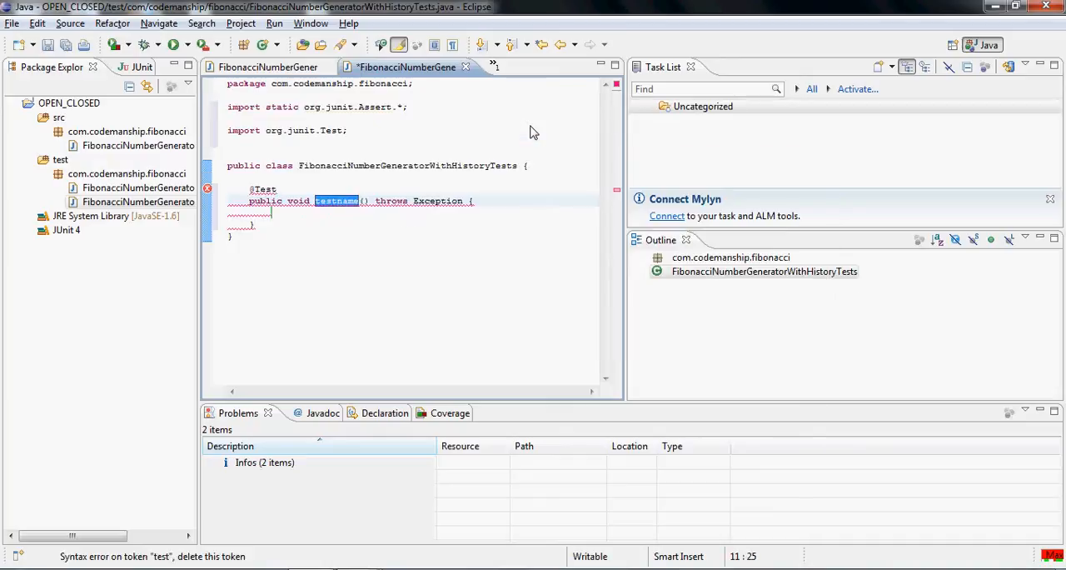
pyautogui.write('when')
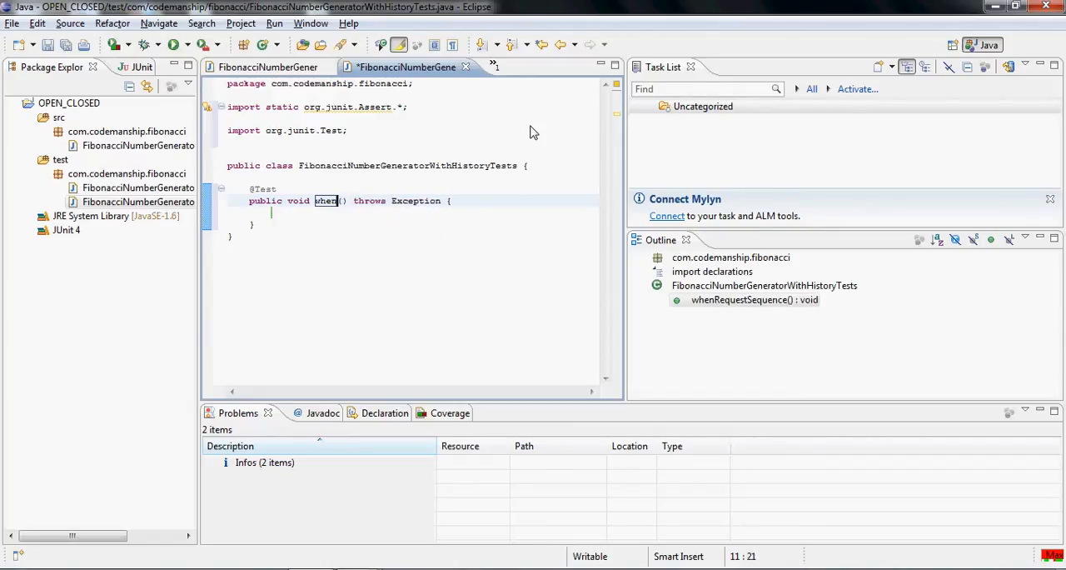
pyautogui.write('SequenceIsRequested')
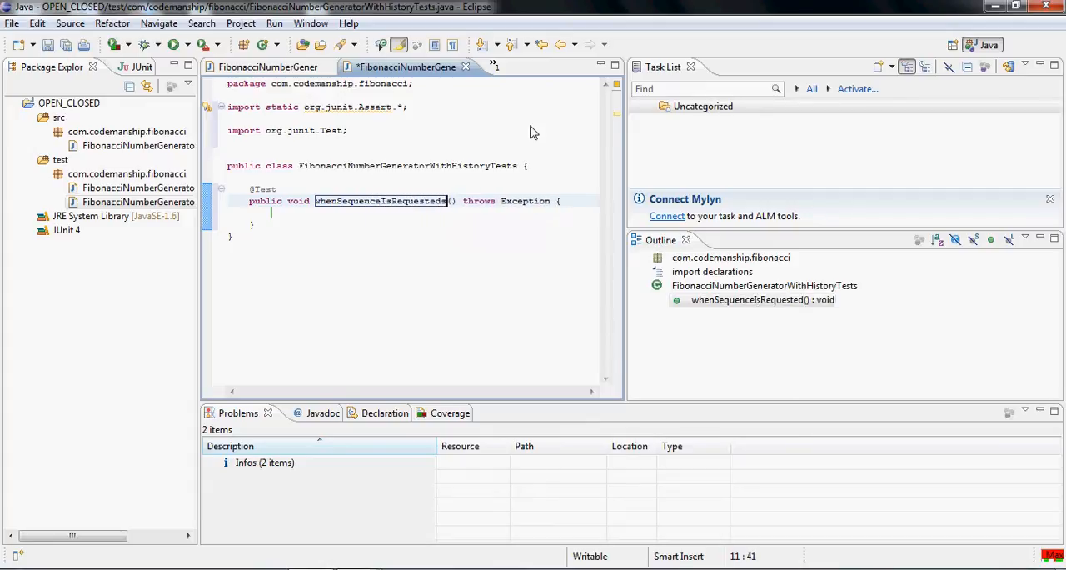
pyautogui.write('sequence')
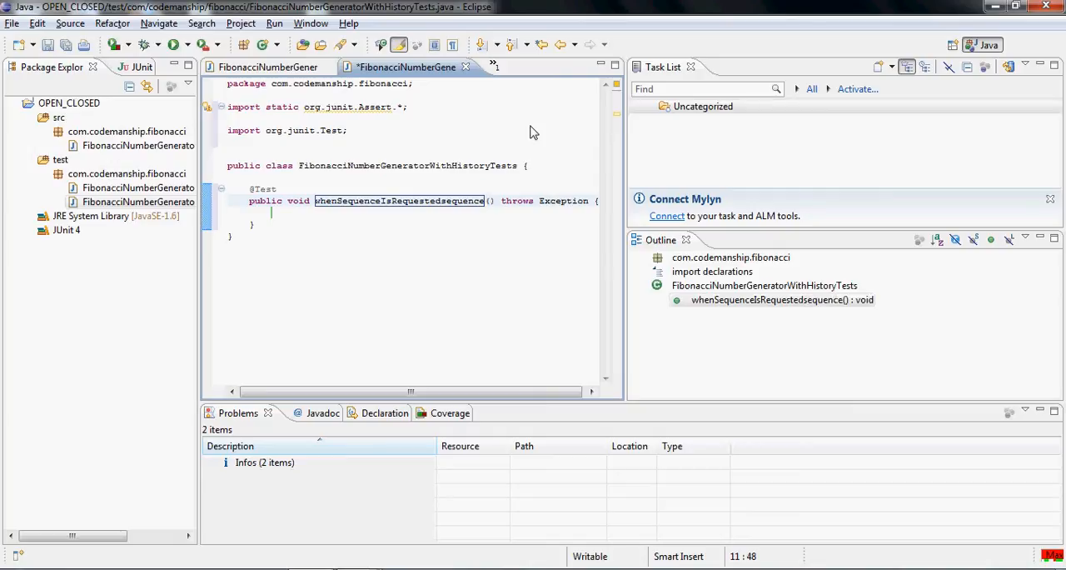
pyautogui.press('BackSpace')
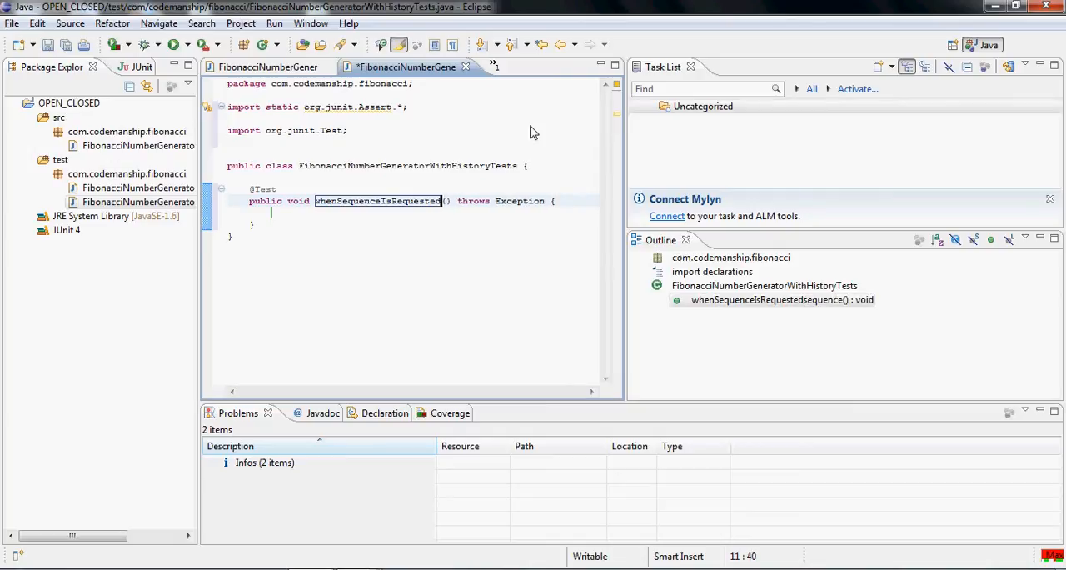
pyautogui.write('Sequence')
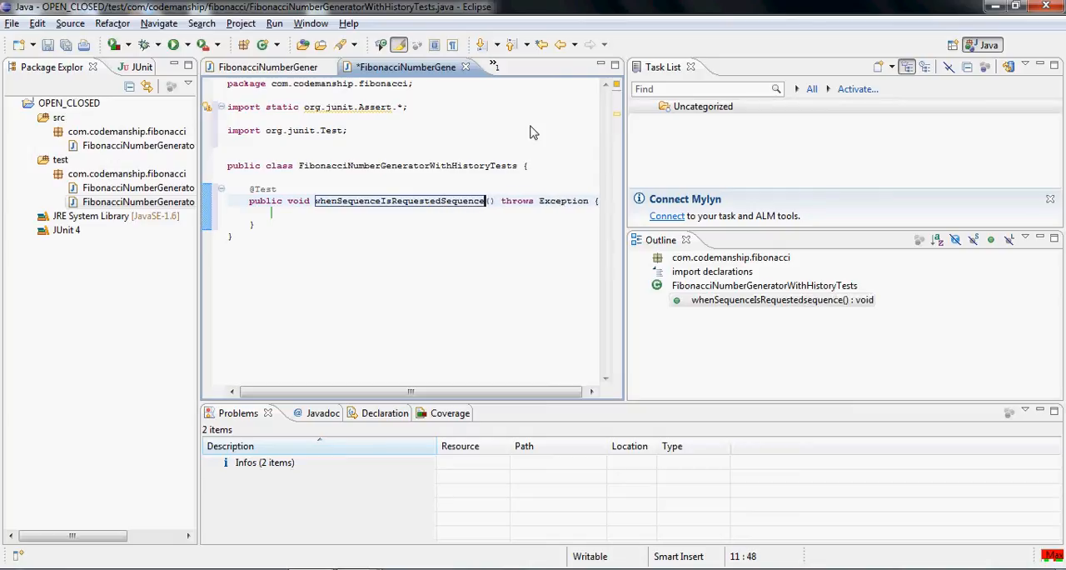
pyautogui.write('Length')
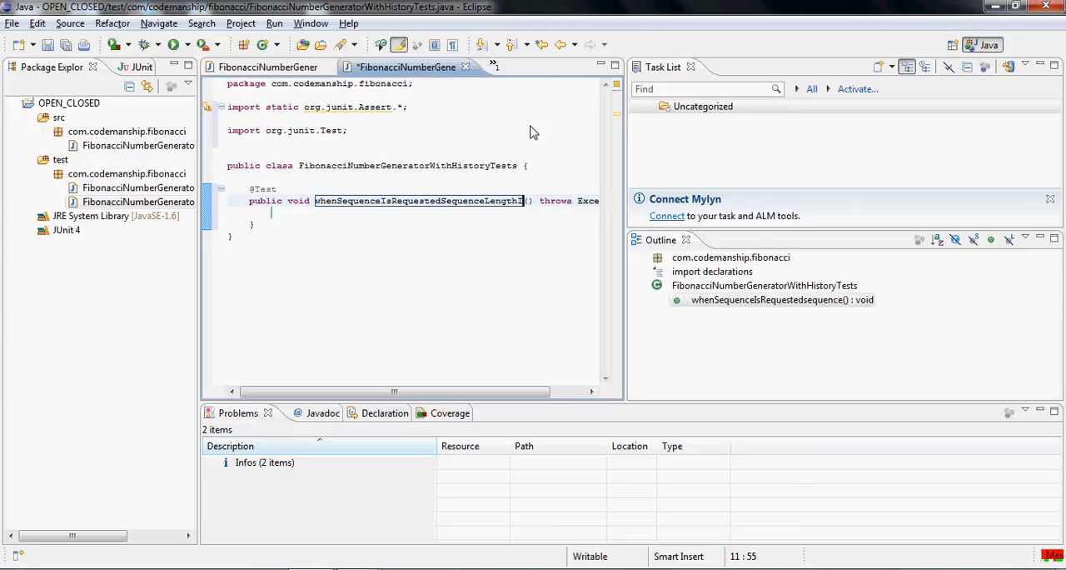
pyautogui.write('IsStored')
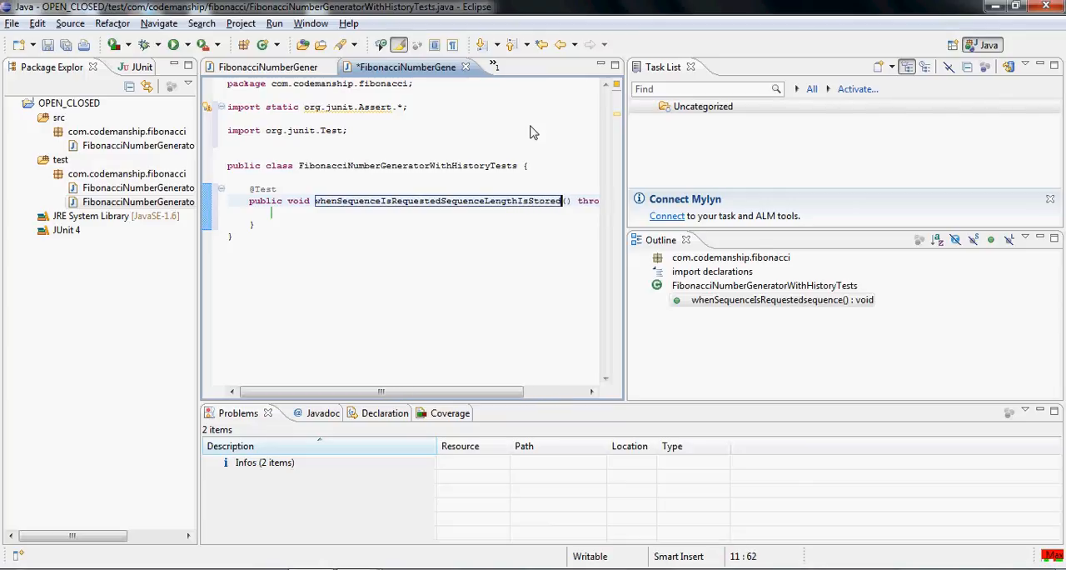
# Step: Begin an assertEquals check inside the new test method
pyautogui.write('ass')
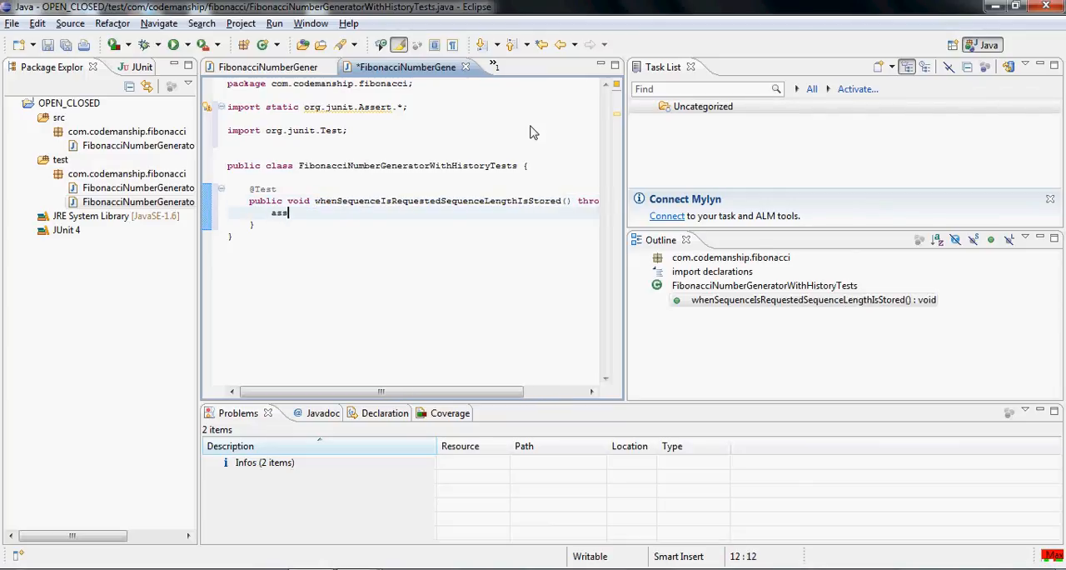
pyautogui.write('ertEquals')
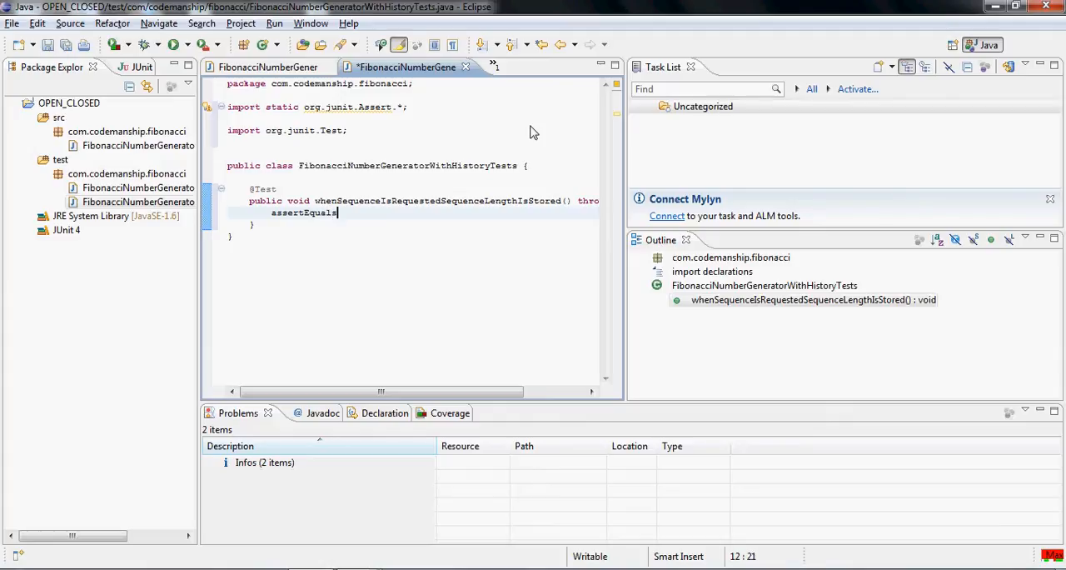
# Step: Assert that 8 equals fibonacciGenerator.getLastSequenceLength()
pyautogui.write('(8,')
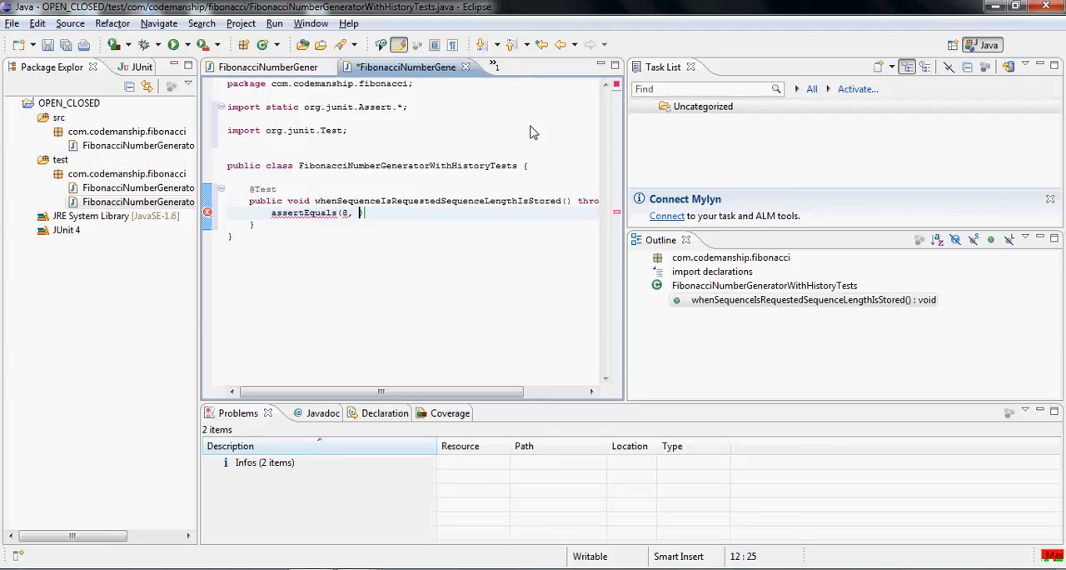
pyautogui.write('fibonacciGene')
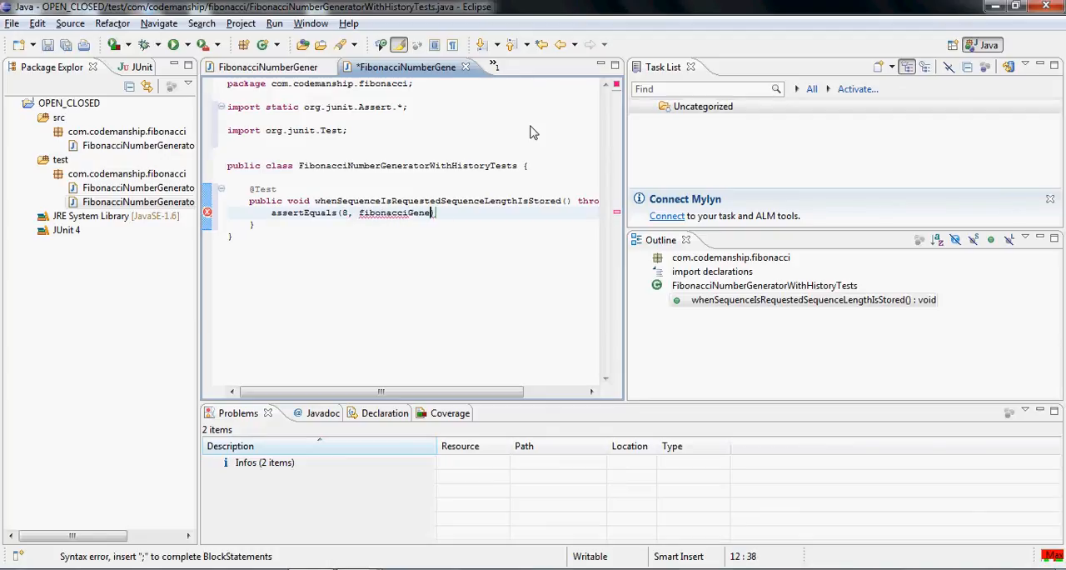
pyautogui.write('rator')
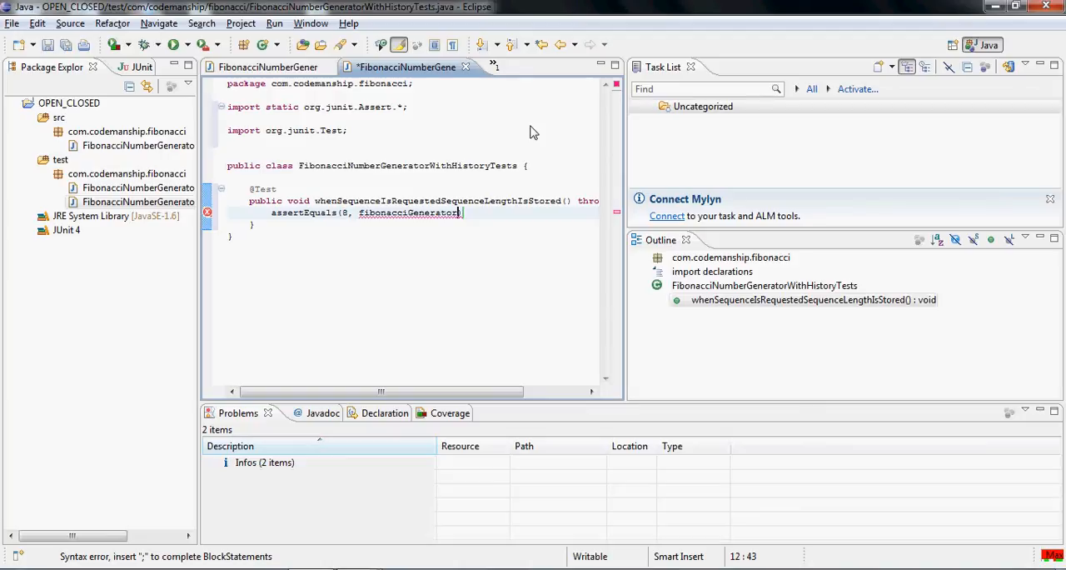
pyautogui.write('.getLast')
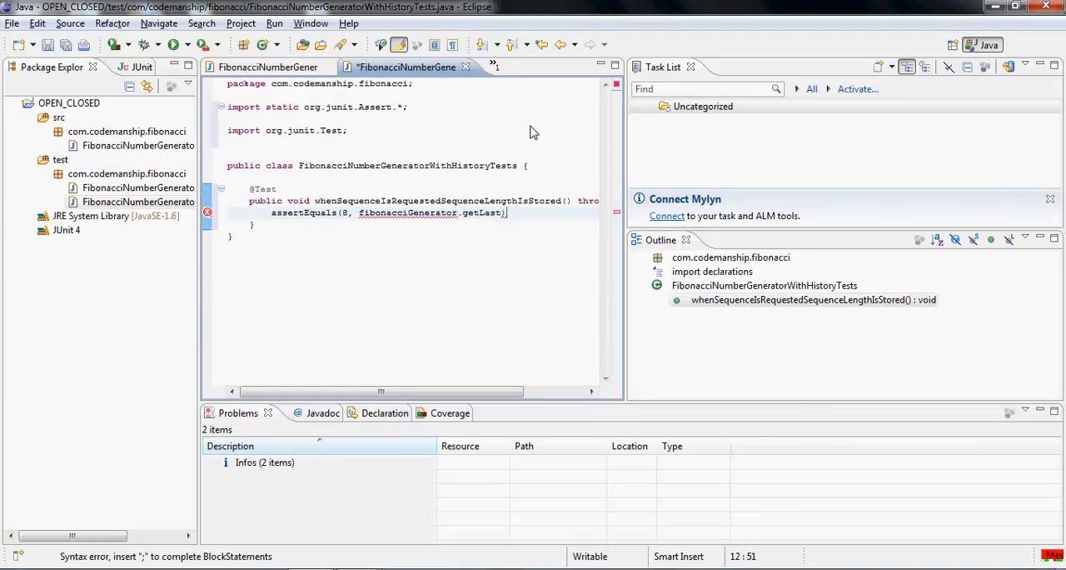
pyautogui.write('Sequ')
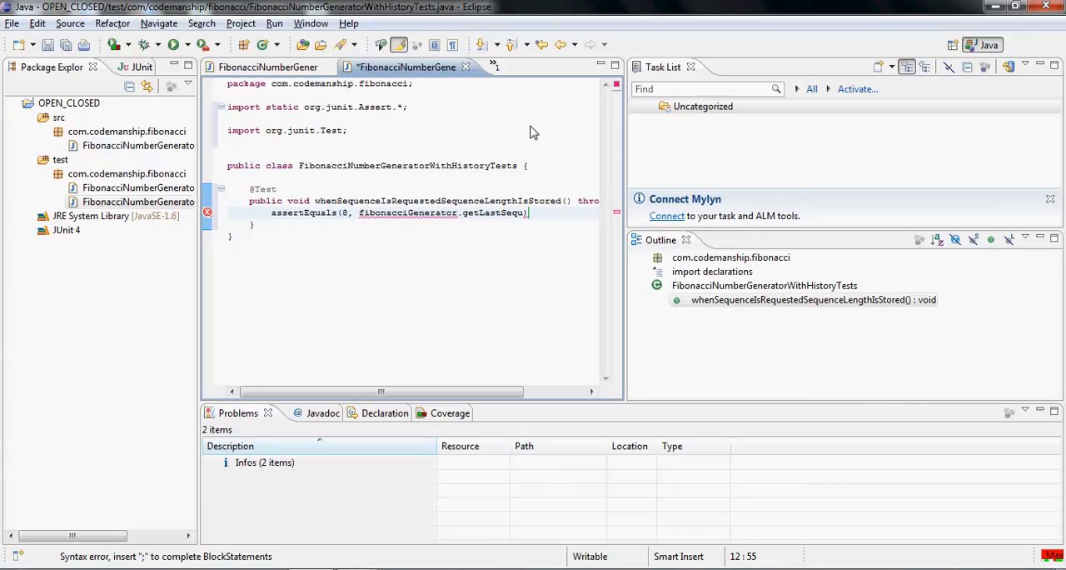
pyautogui.write('enceLength(')
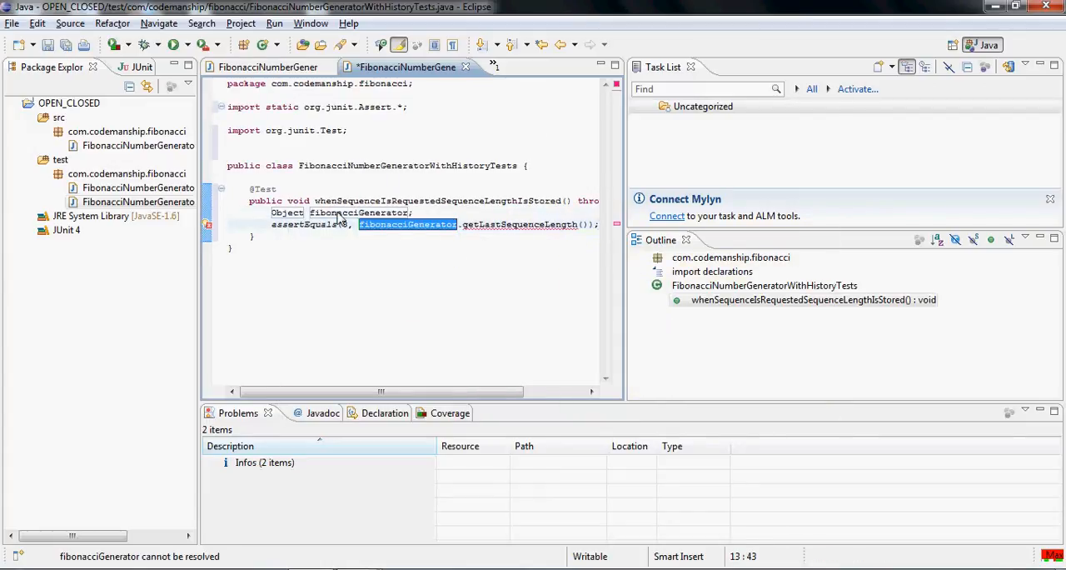
pyautogui.moveTo(286, 213)
pyautogui.write('FibonacciNumb')
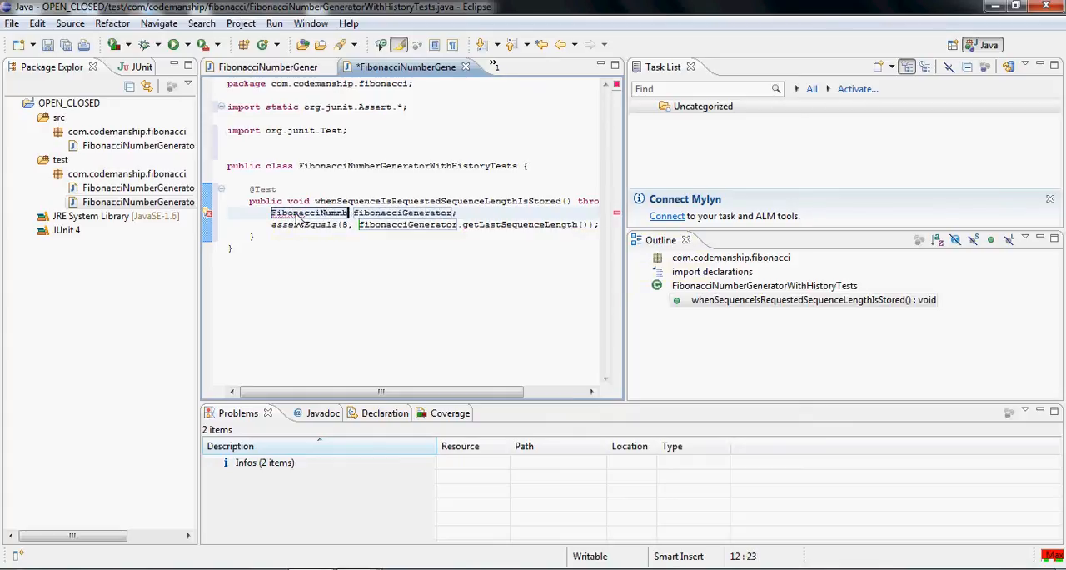
# Step: Declare the local fibonacciGenerator as a FibonacciNumberGeneratorWithHistory via Quick Fix
pyautogui.press('BackSpace')
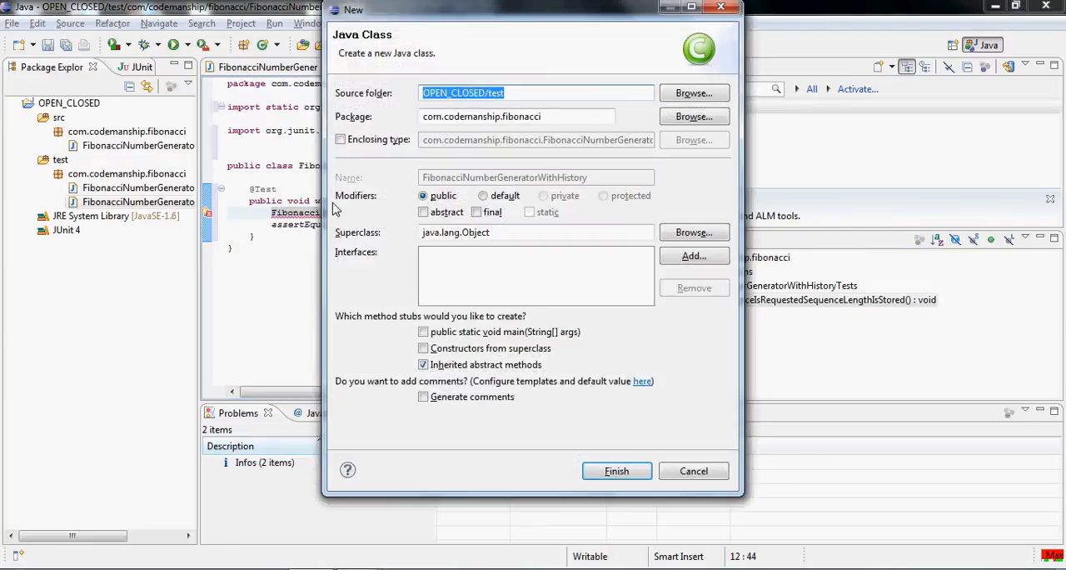
# Step: Create FibonacciNumberGeneratorWithHistory in src extending FibonacciNumberGenerator
pyautogui.write('OPEN_CLOSED/s')
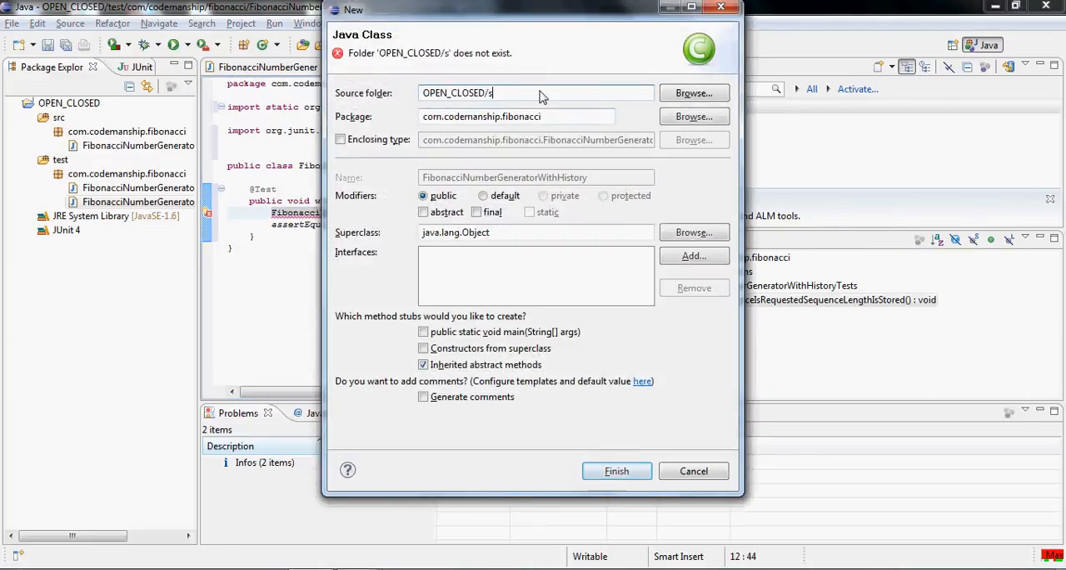
pyautogui.write('rc')
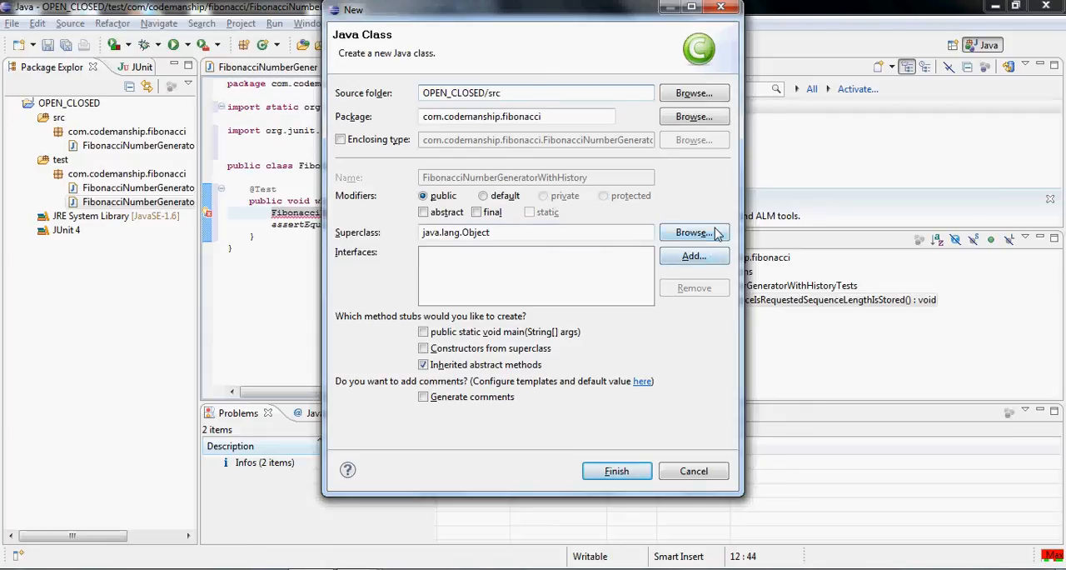
pyautogui.click(693, 234)
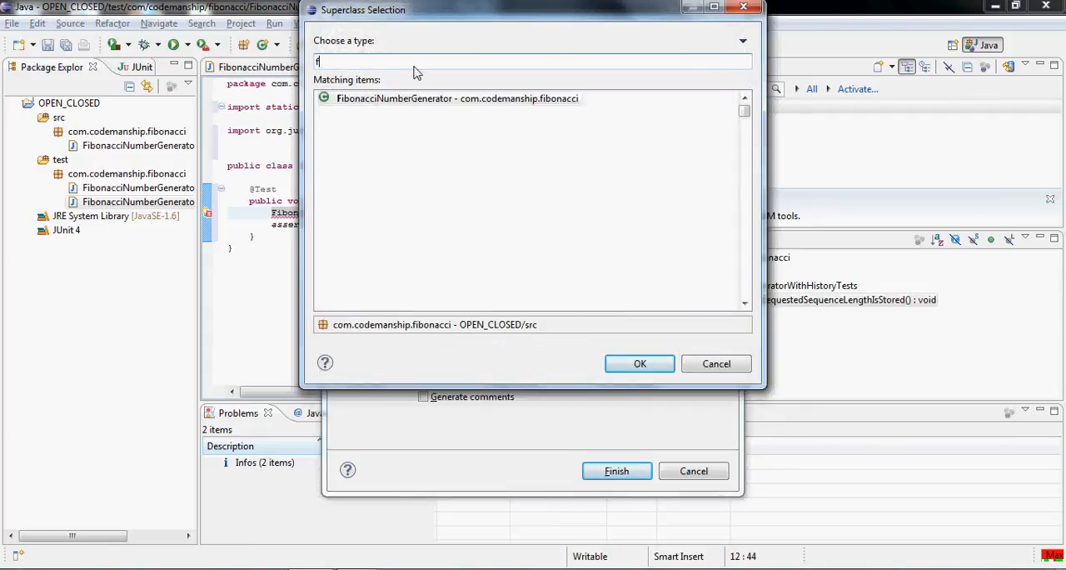
pyautogui.write('ib')
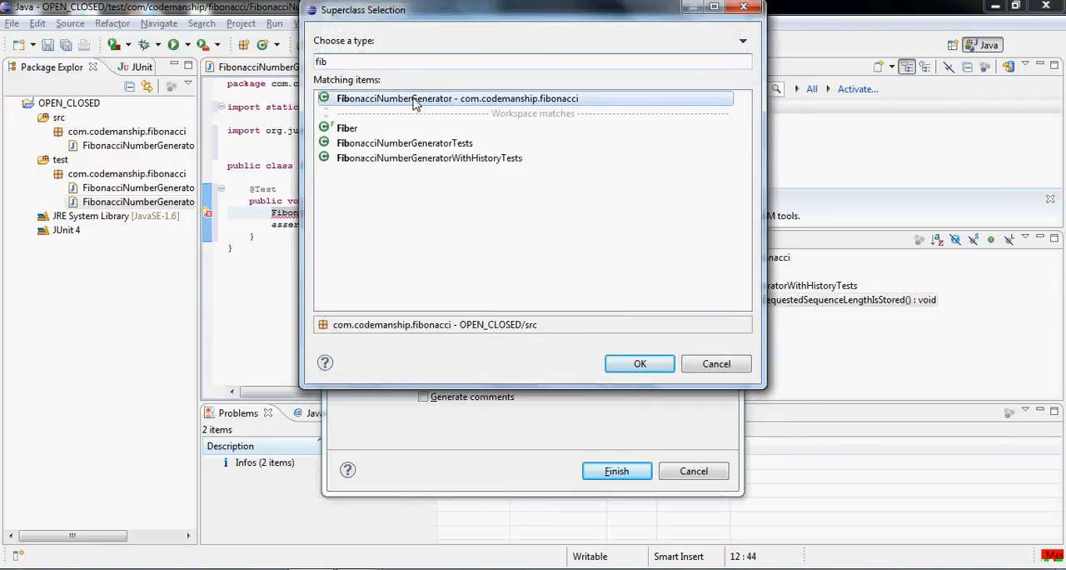
pyautogui.click(640, 363)
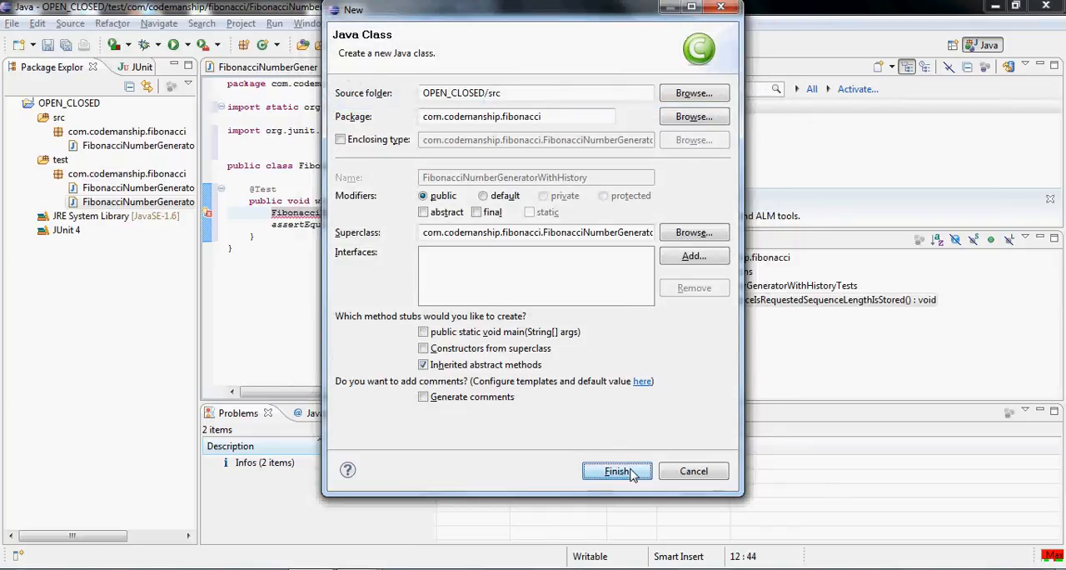
pyautogui.click(616, 469)
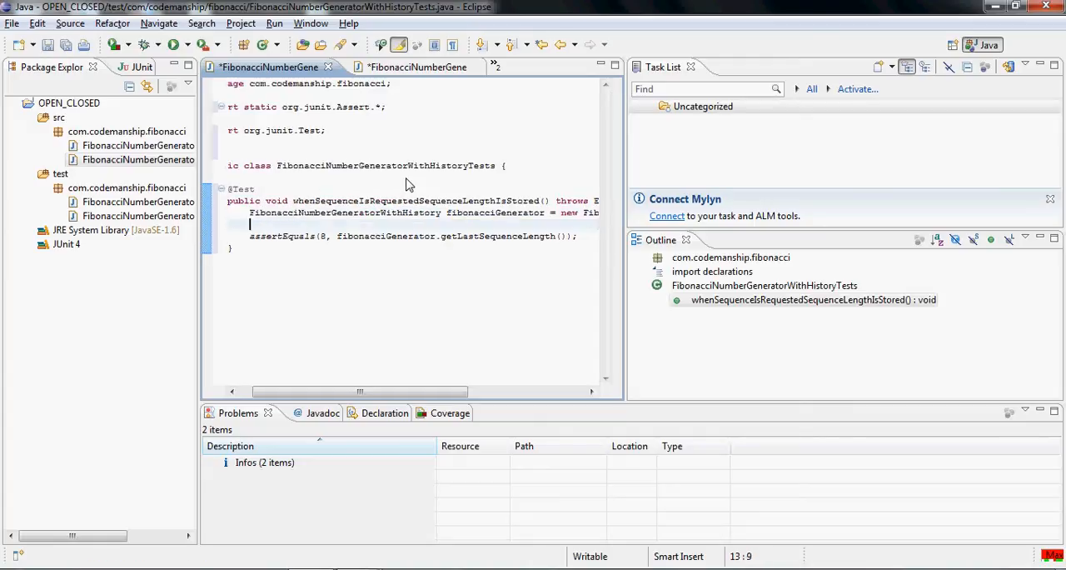
# Step: Call fibonacciGenerator.getSequenceOfLength(8) before the assertion and run the failing test
pyautogui.write('fibonacciGenerator.')
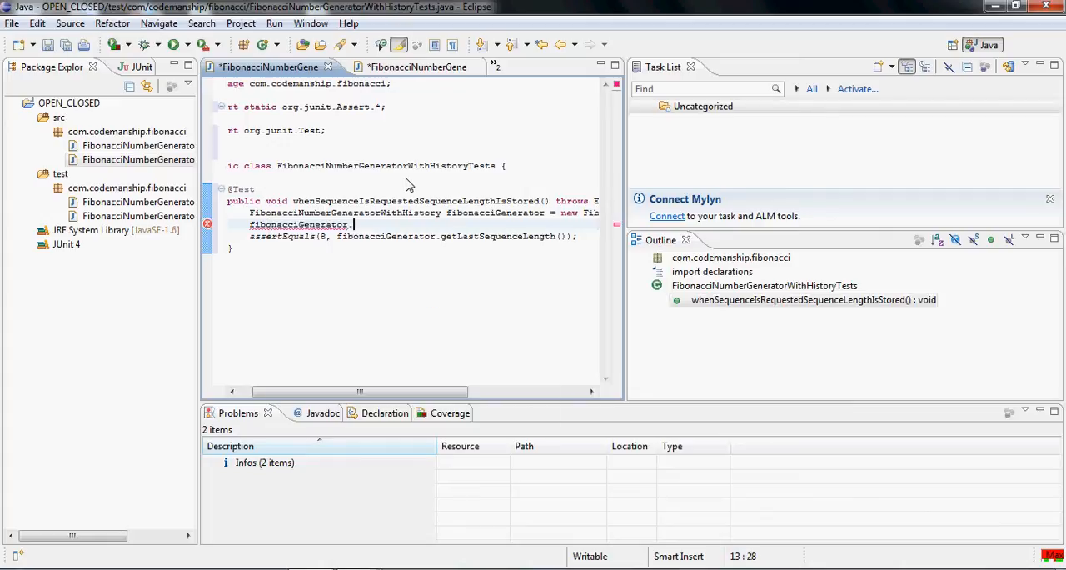
pyautogui.write('getSequenceOfLength(8);')
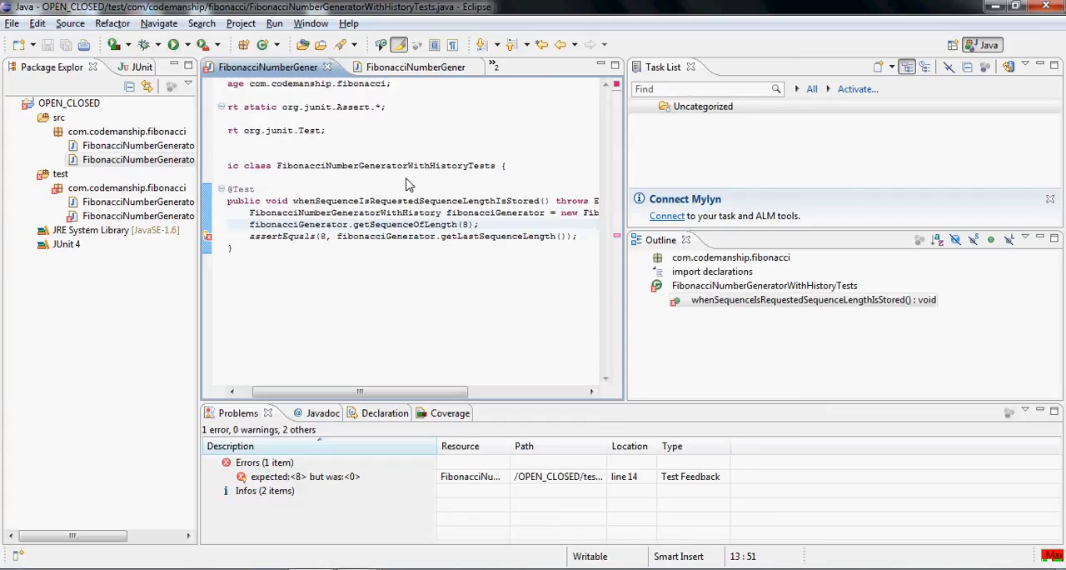
# Step: Make getLastSequenceLength return lastSequenceLength instead of 0
pyautogui.click(406, 66)
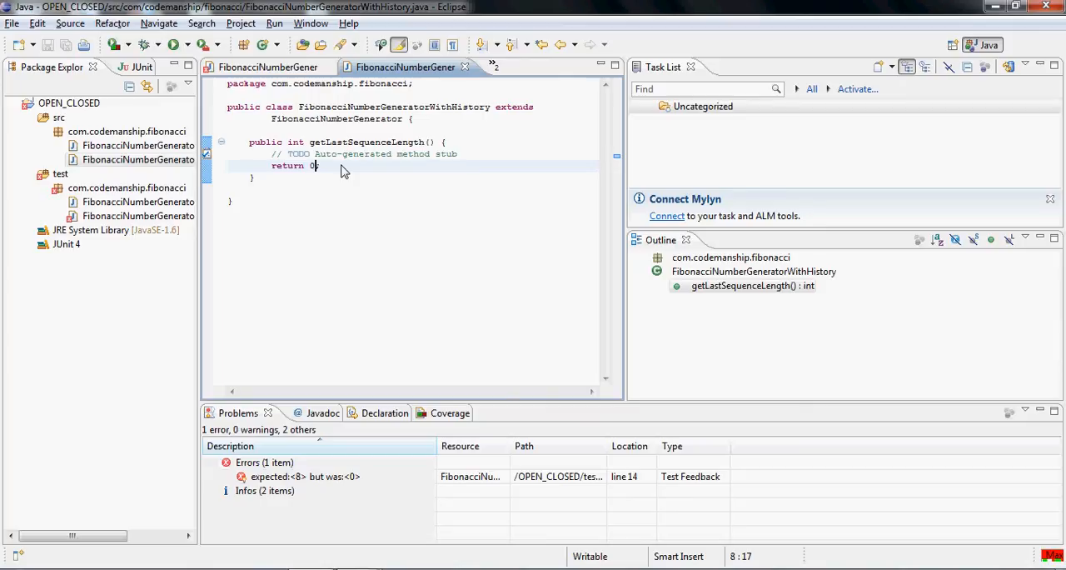
pyautogui.write(';')
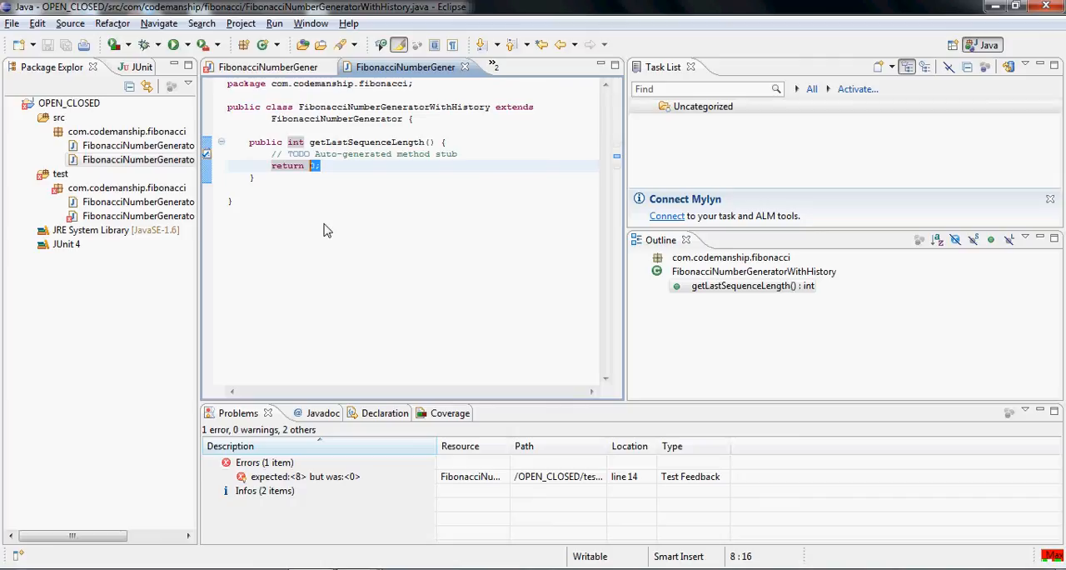
pyautogui.write('lastSequen')
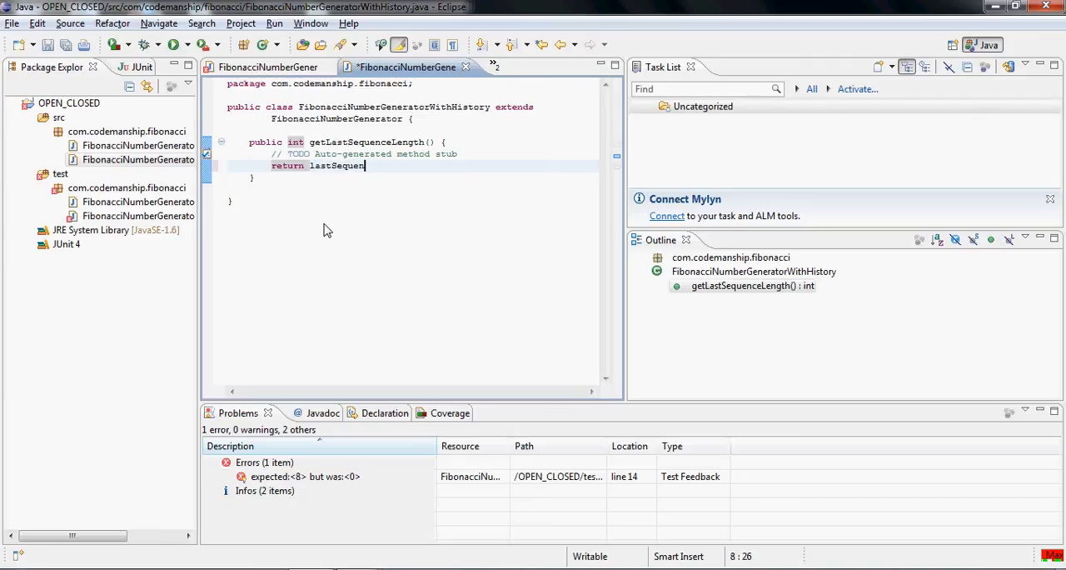
pyautogui.write('ceLength')
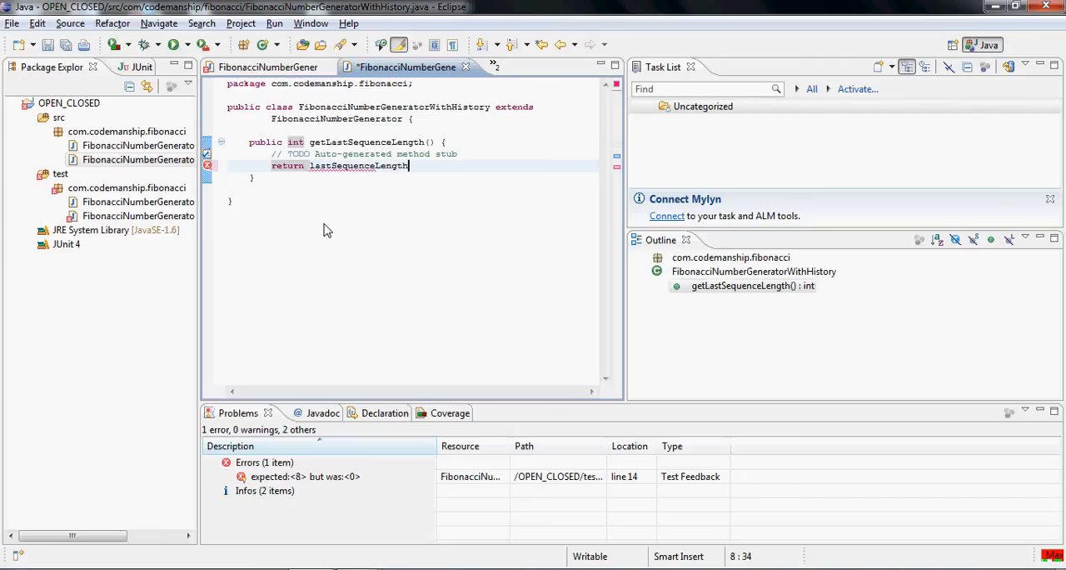
pyautogui.write(';')
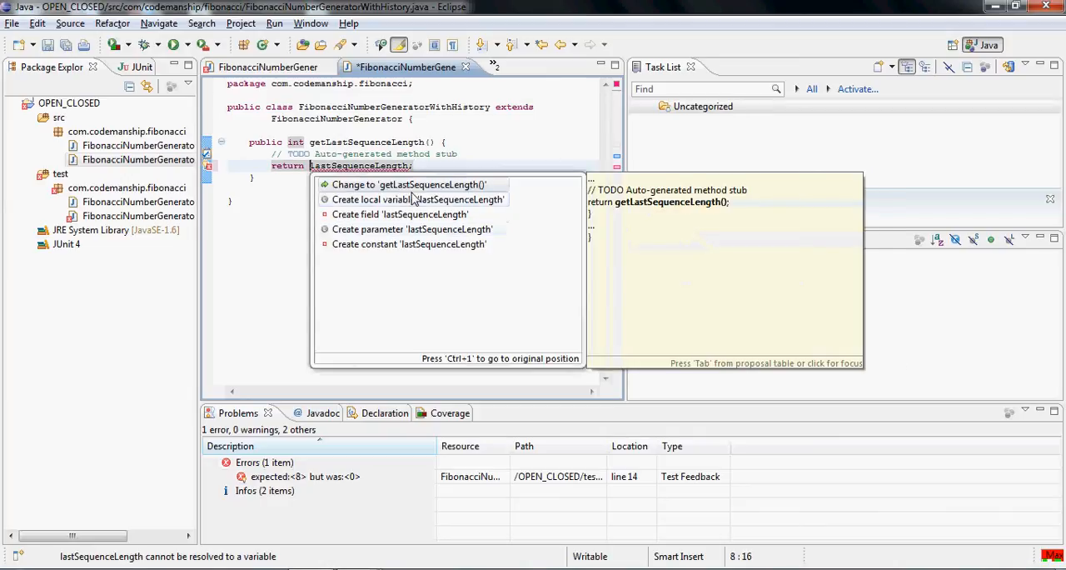
pyautogui.moveTo(400, 213)
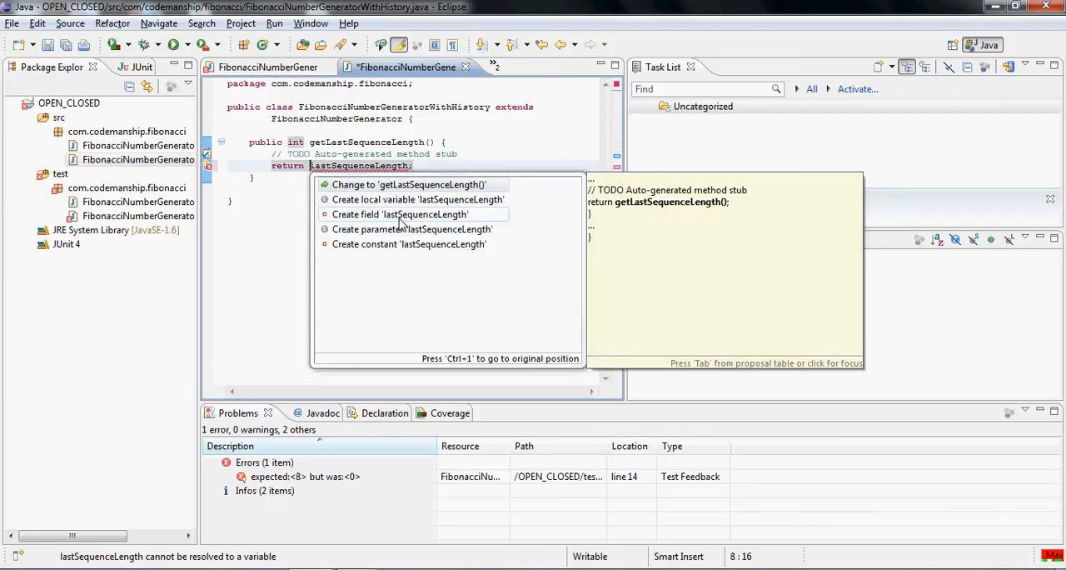
# Step: Create the private int field lastSequenceLength initialised to 0 via Quick Fix
pyautogui.click(399, 213)
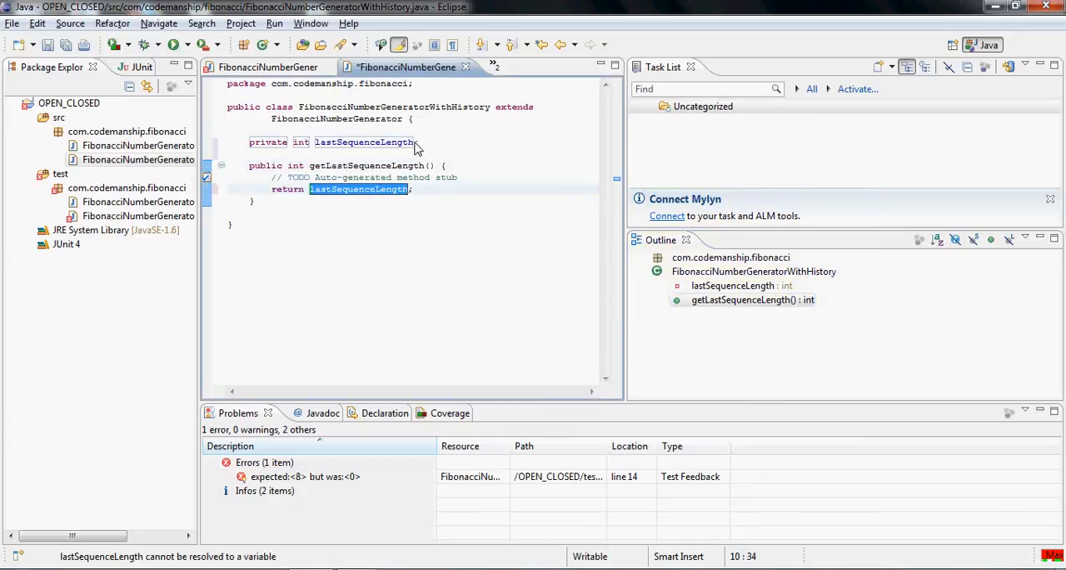
pyautogui.write('= 0')
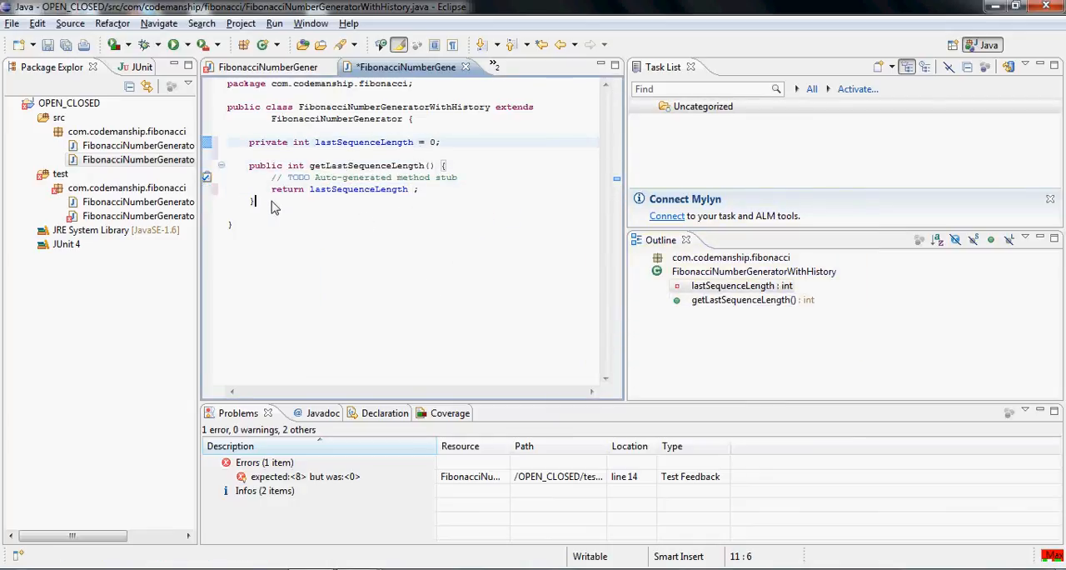
pyautogui.write('@O')
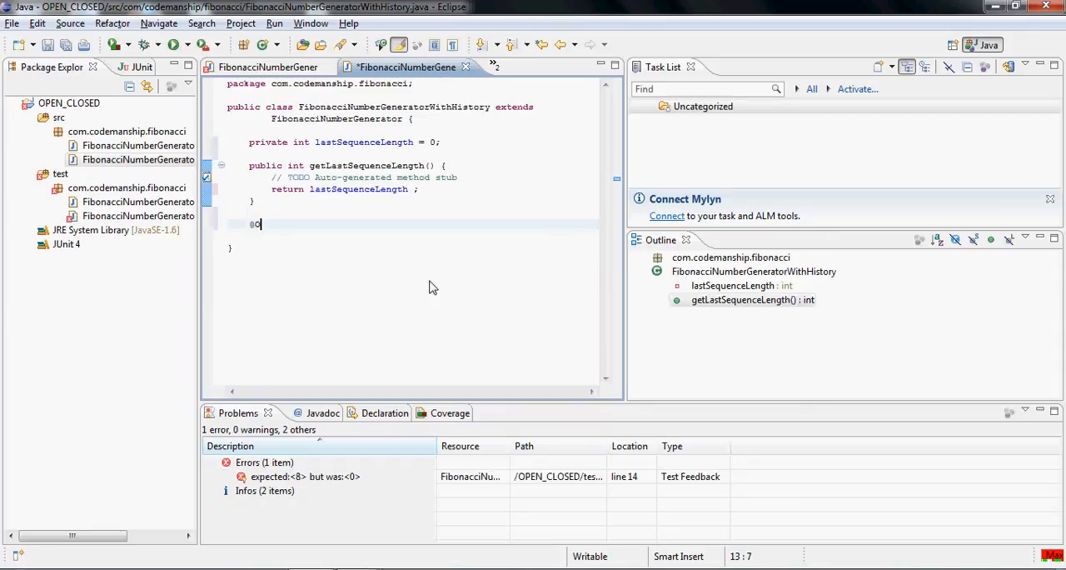
pyautogui.write('@Override')
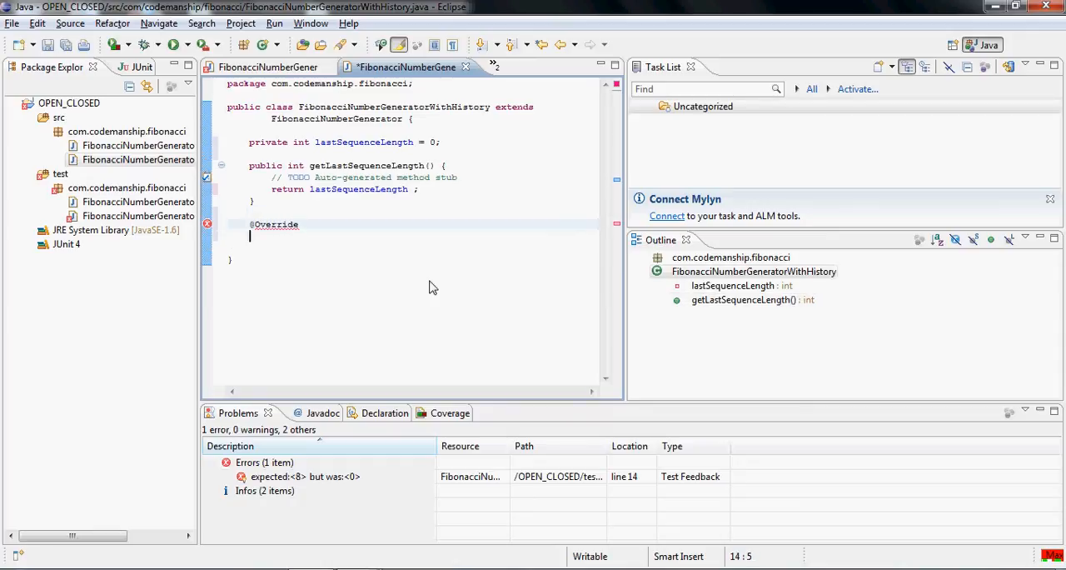
pyautogui.write('public')
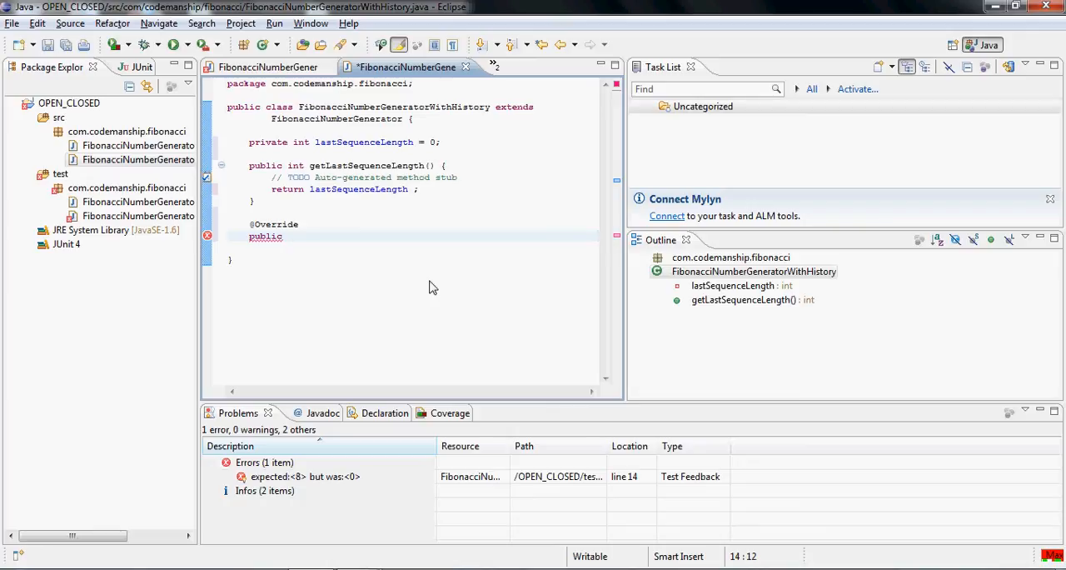
pyautogui.write('int[] get')
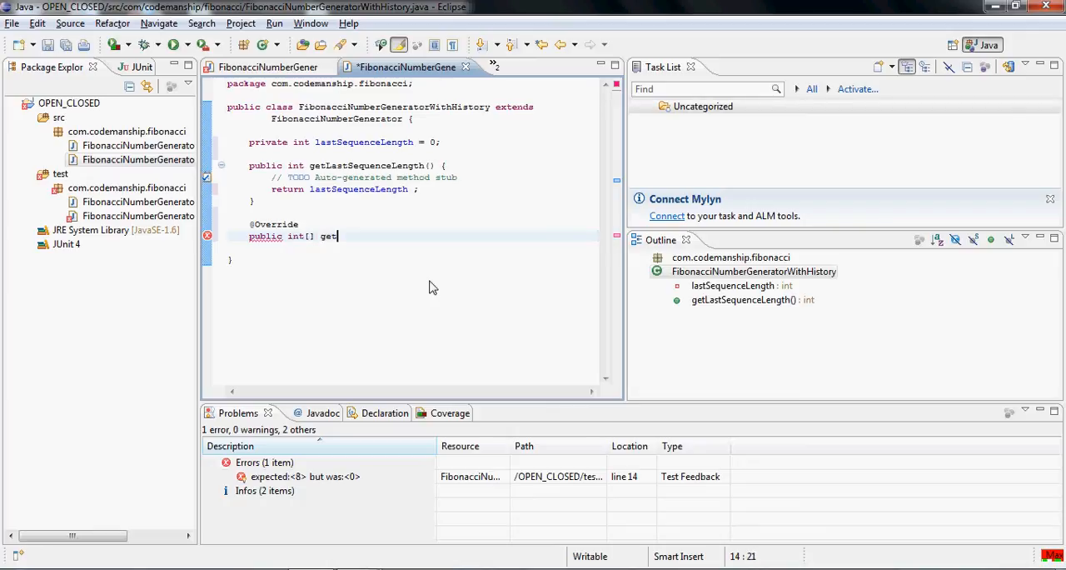
pyautogui.write('Sequenc')
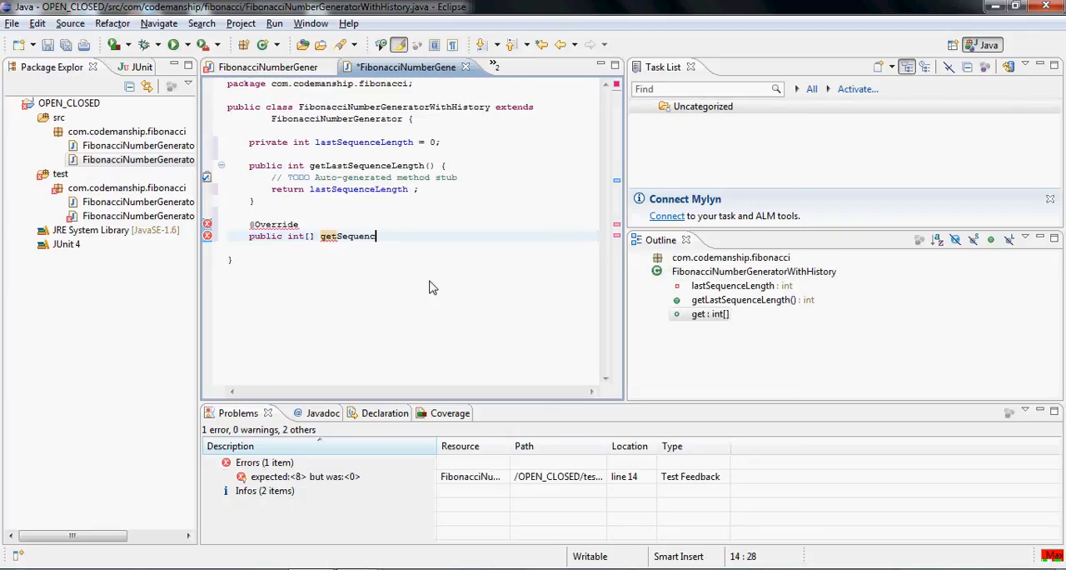
pyautogui.write('eOfLength(int')
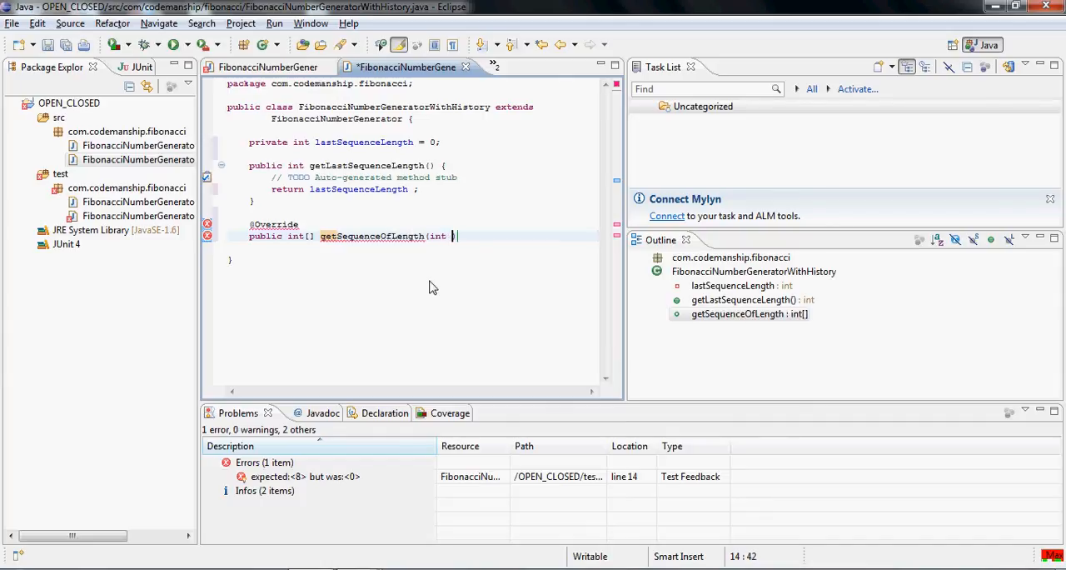
pyautogui.write('length){')
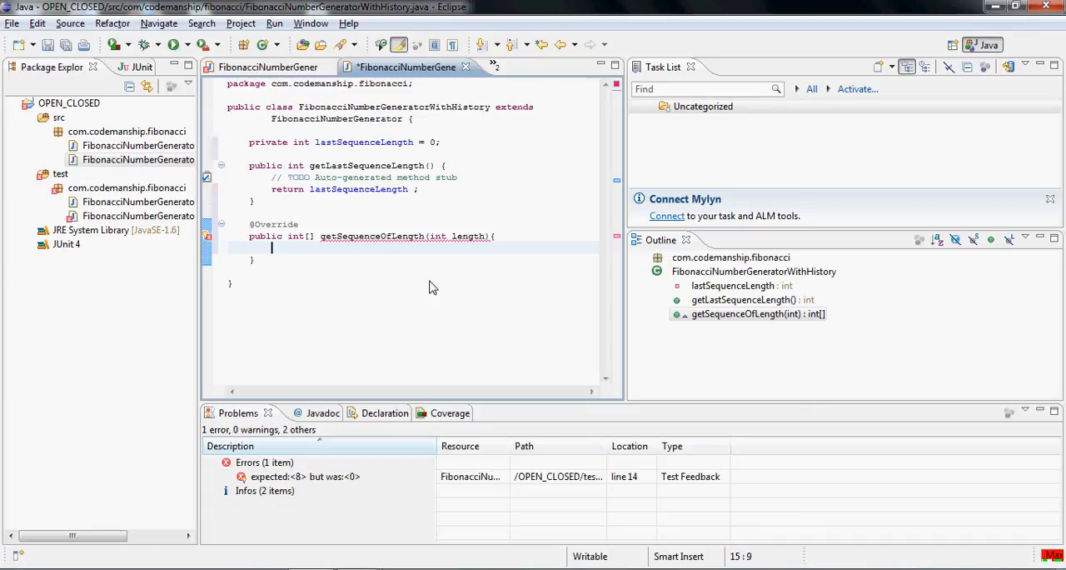
# Step: Store length in lastSequenceLength and return super.getSequenceOfLength(length)
pyautogui.write('las')
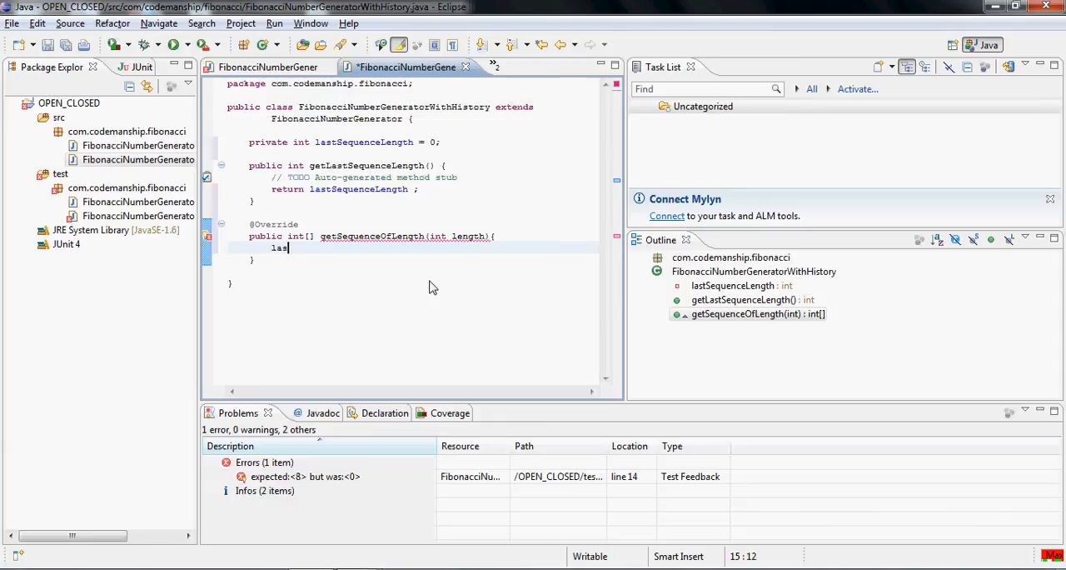
pyautogui.write('tSequenceLength')
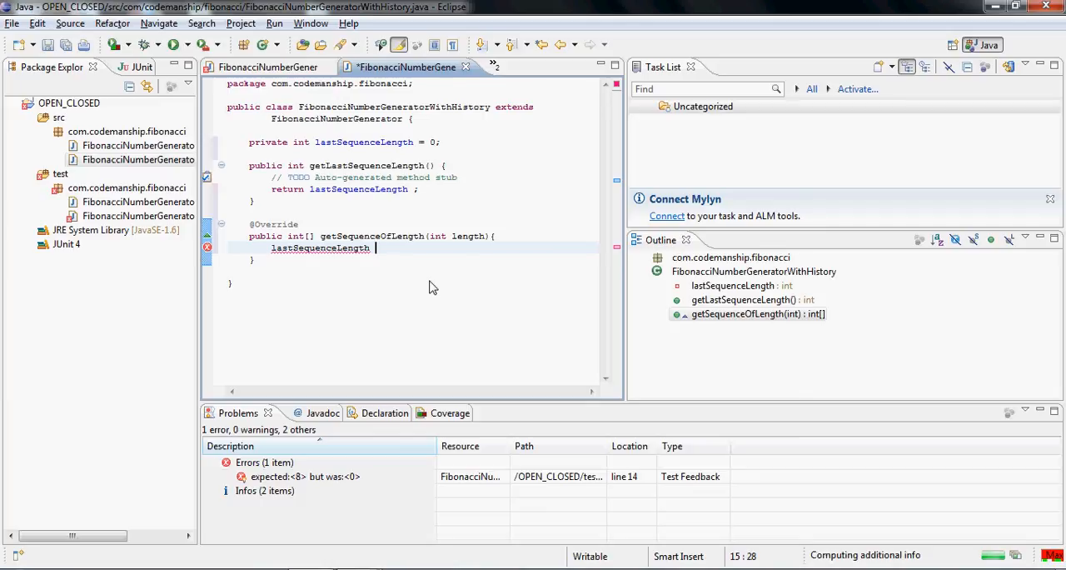
pyautogui.write('= length;')
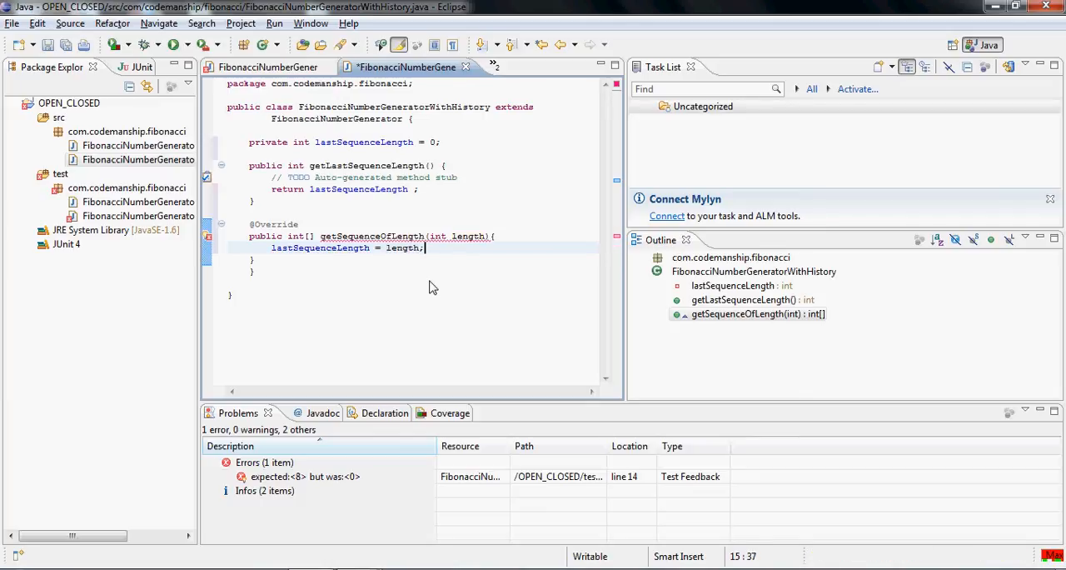
pyautogui.write('super')
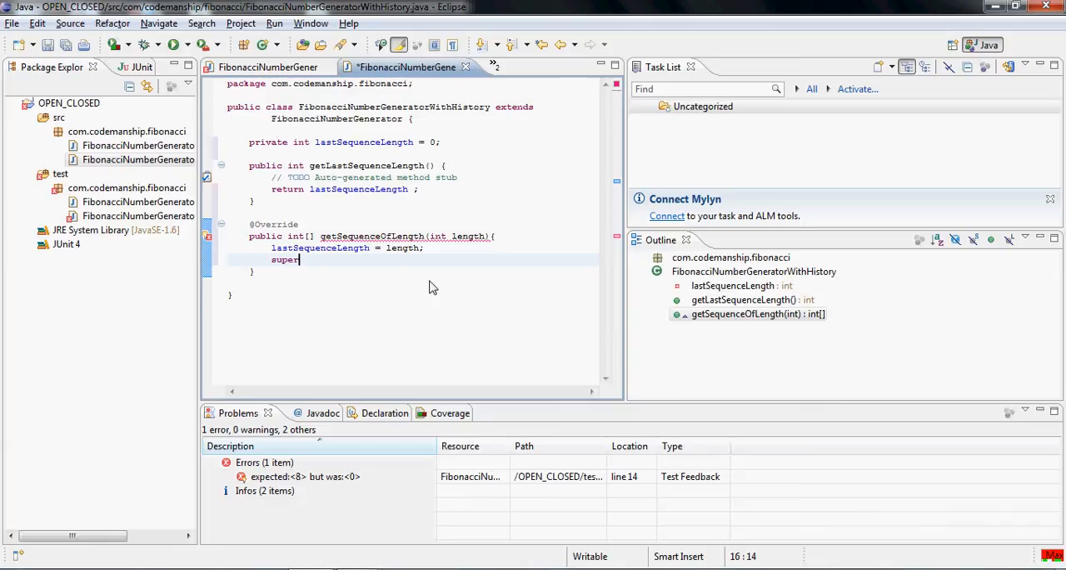
pyautogui.write('.getSequenceOfLength(length)')
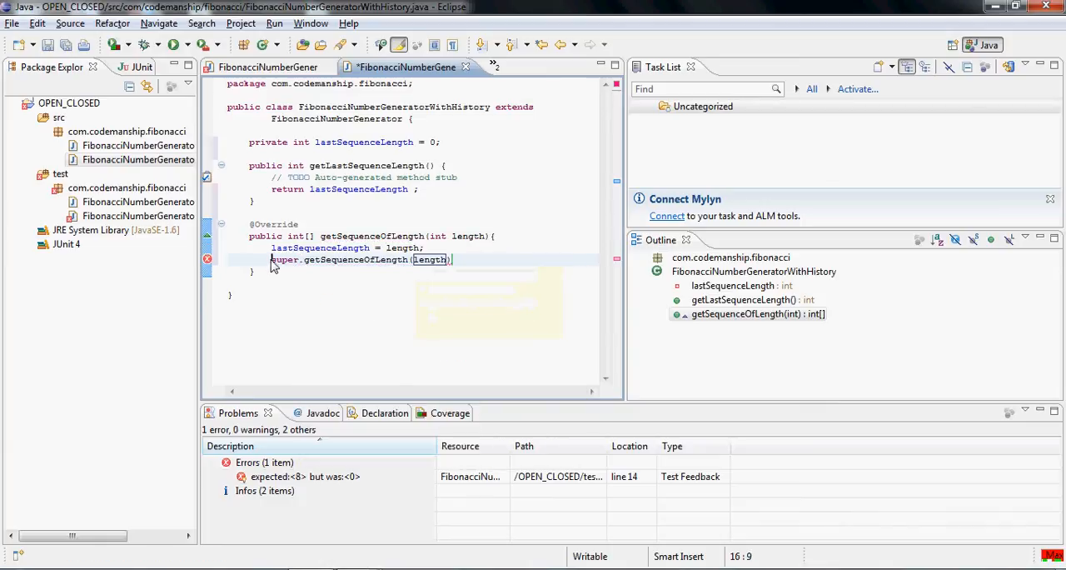
pyautogui.write('return')
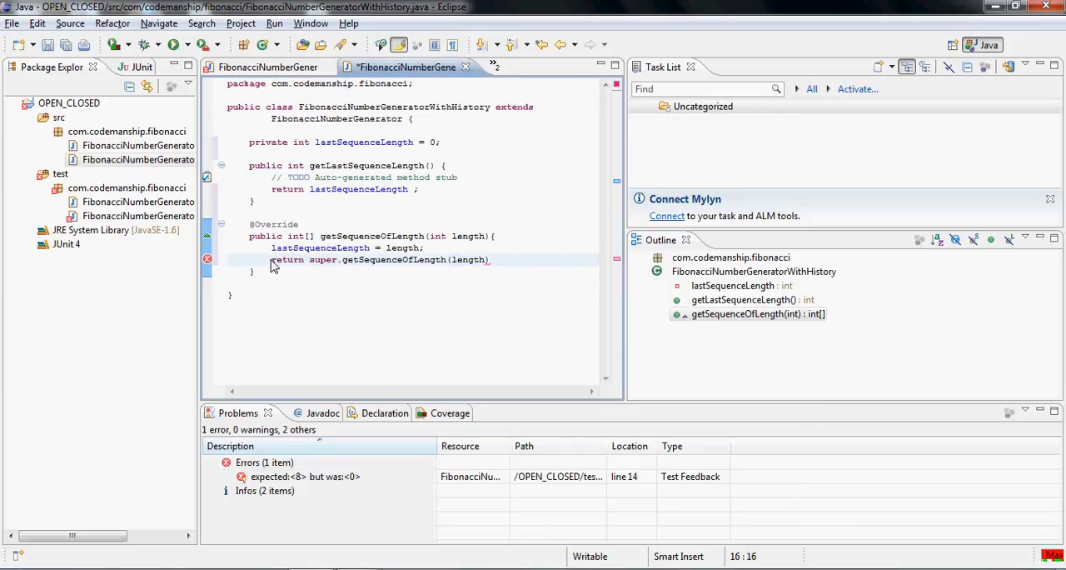